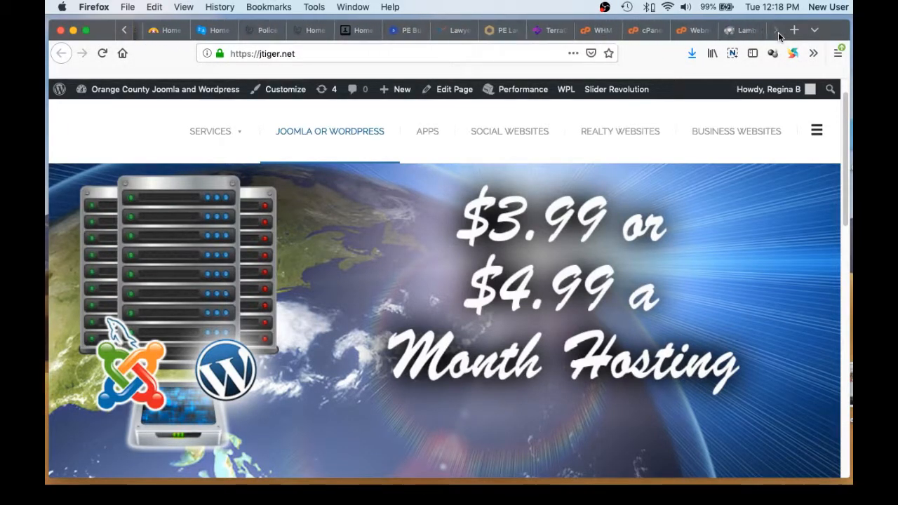
Switch to the lambcottage.com home page with its Google app promotion and login form
click(736, 31)
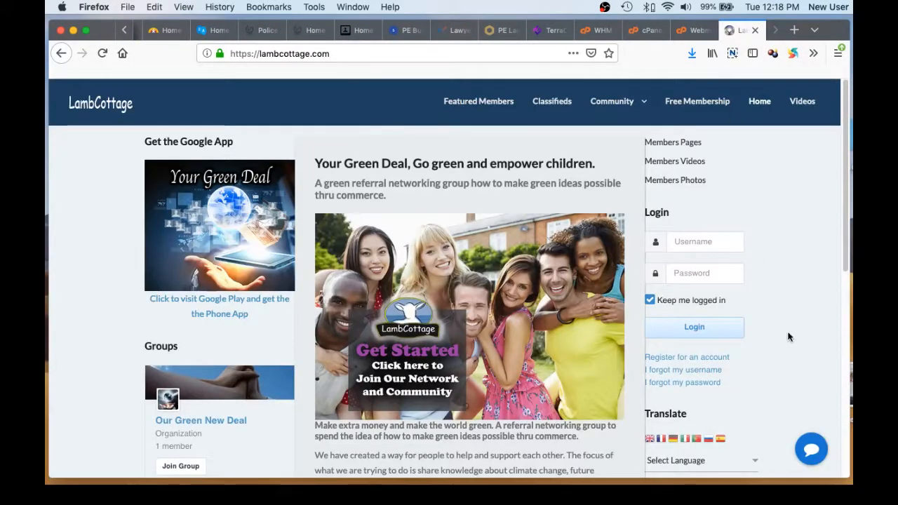
mouse_move(822, 341)
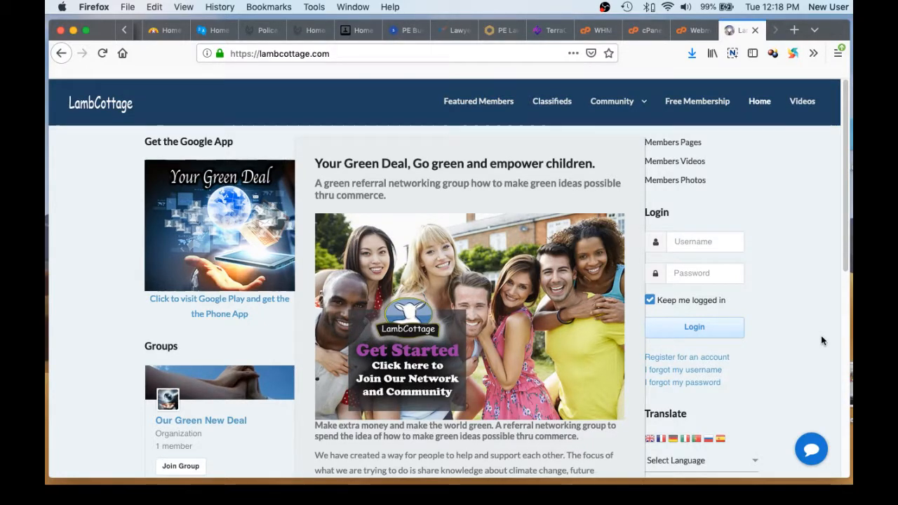
mouse_move(818, 341)
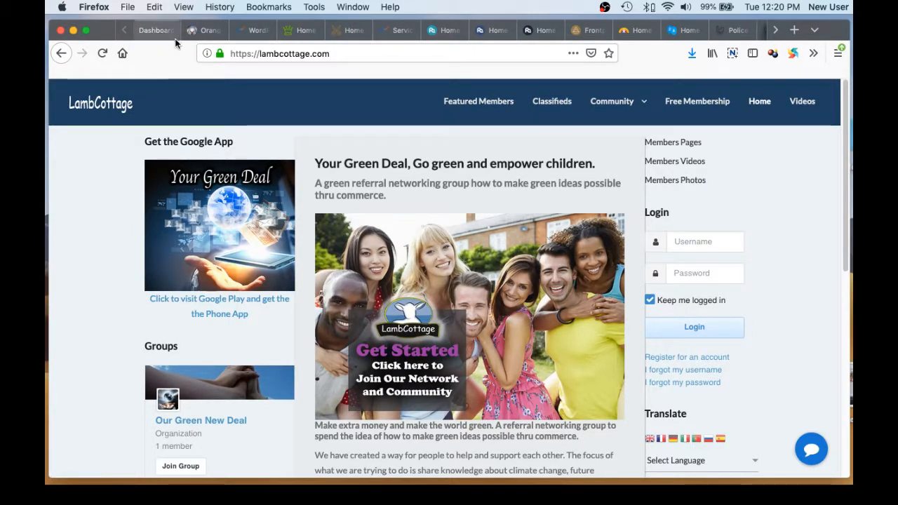
Switch back to the tiger.net home page with the $3.99 or $4.99 a month hosting banner
click(203, 31)
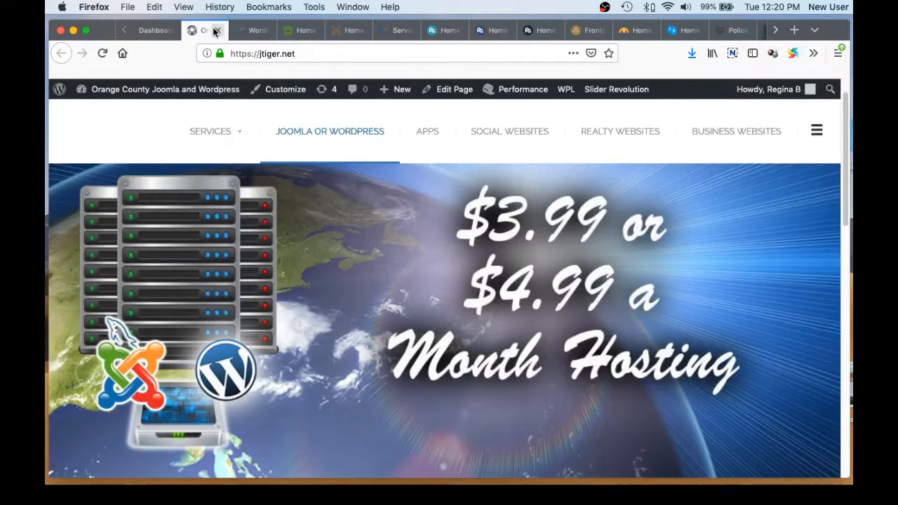
mouse_move(217, 31)
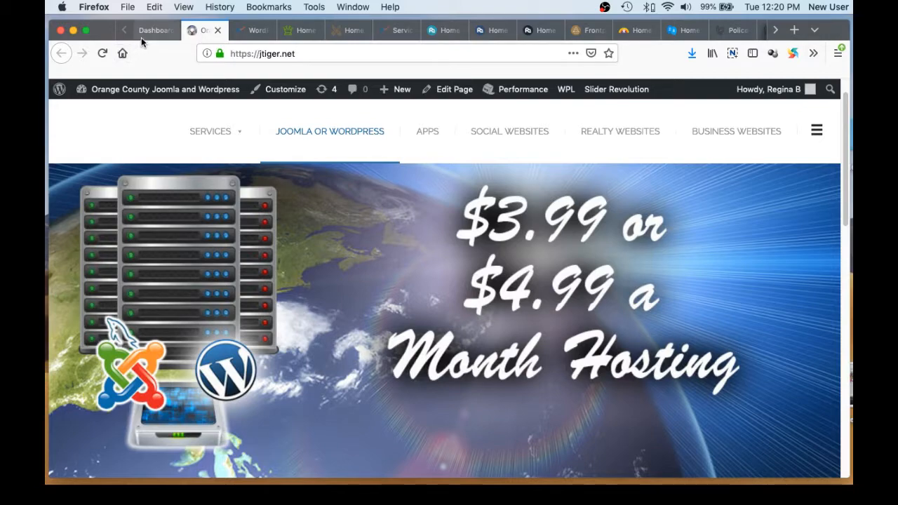
Show the tiger.net WordPress dashboard and scroll through its admin overview
click(154, 31)
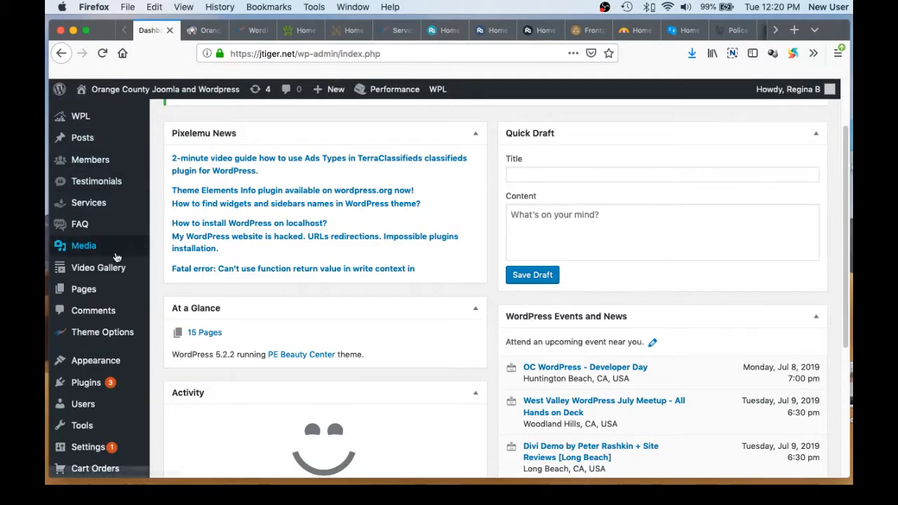
scroll(down, 3)
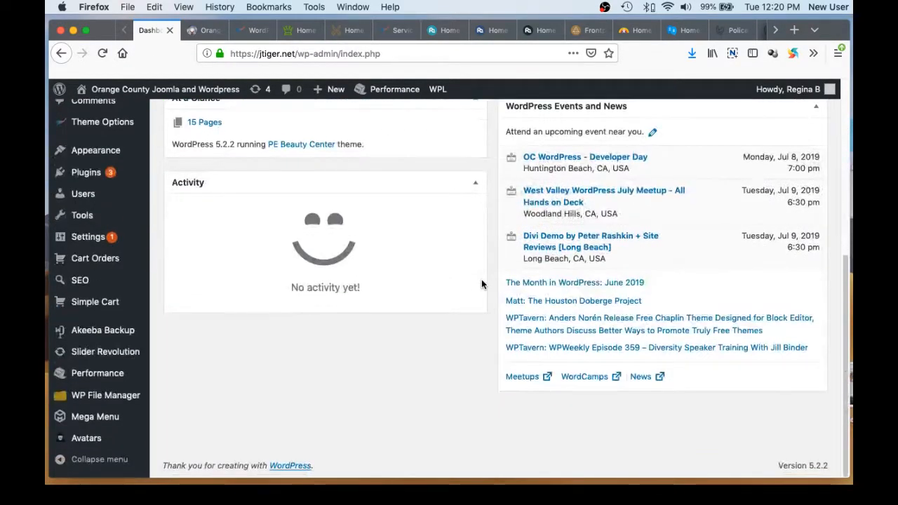
scroll(up, 3)
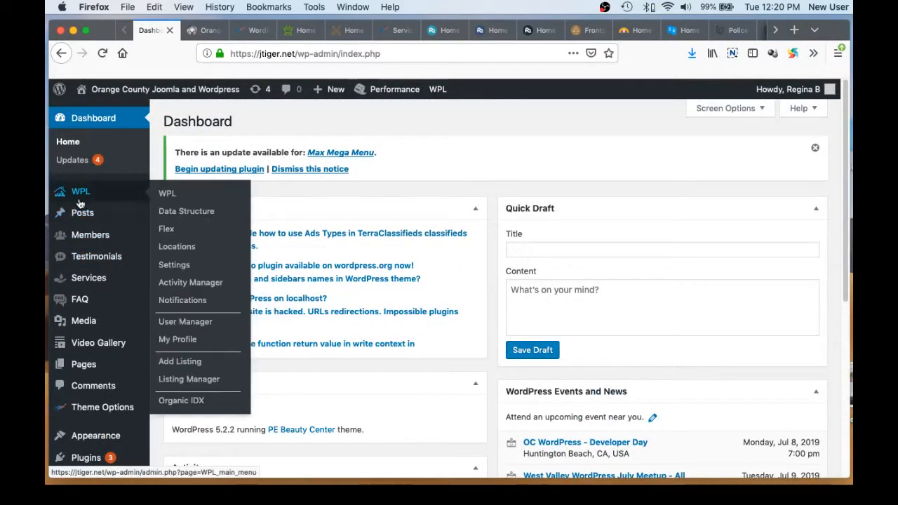
mouse_move(77, 194)
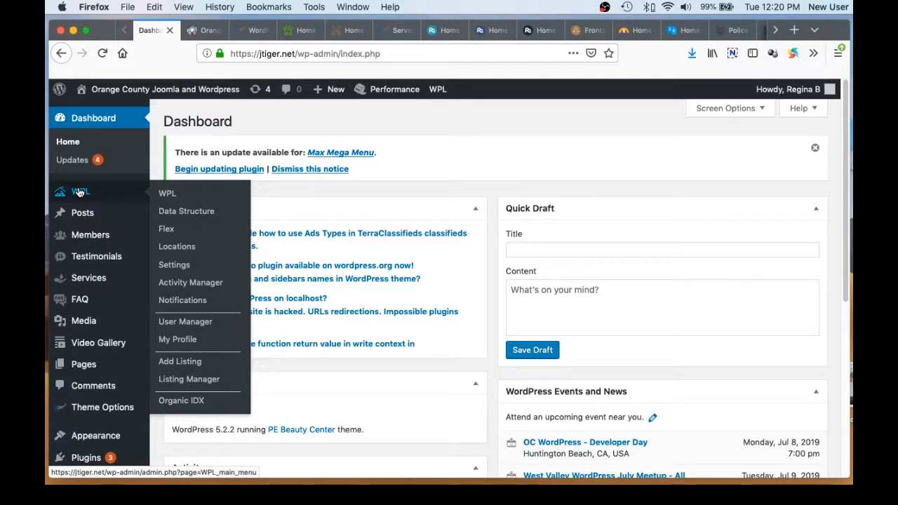
mouse_move(79, 209)
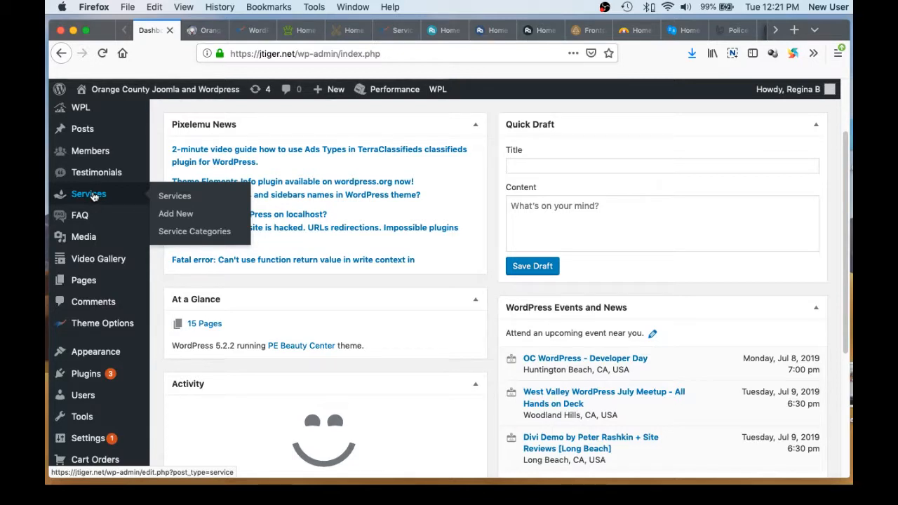
mouse_move(79, 216)
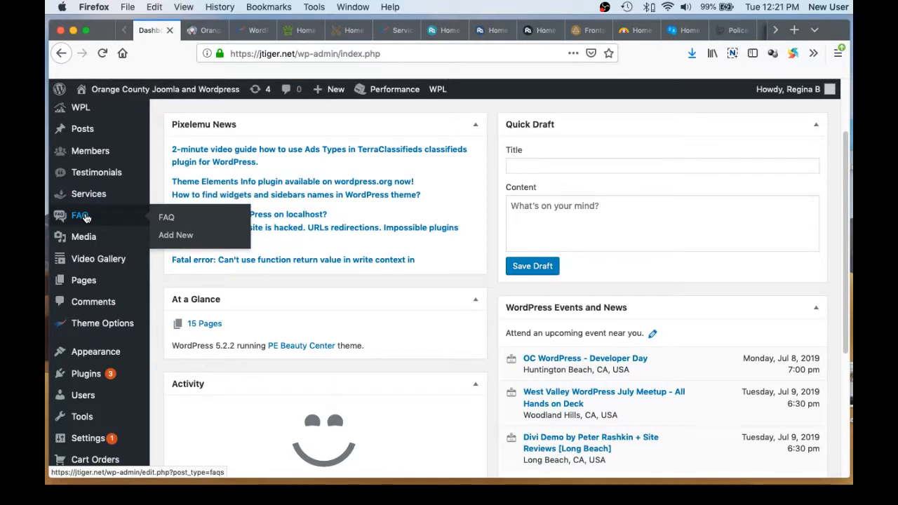
mouse_move(84, 235)
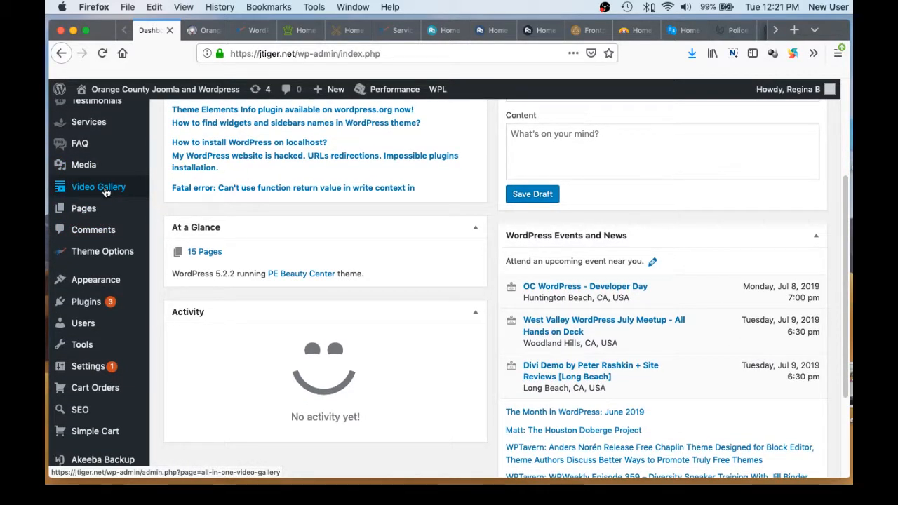
mouse_move(84, 207)
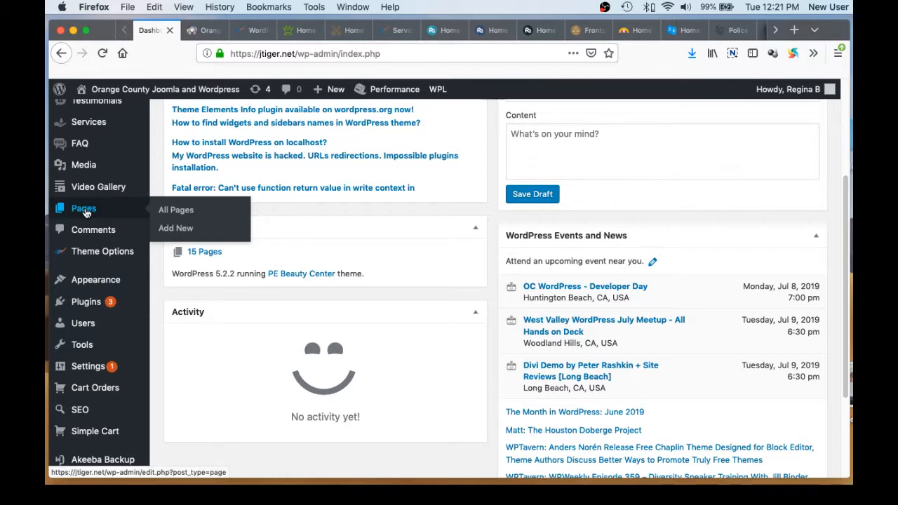
mouse_move(103, 251)
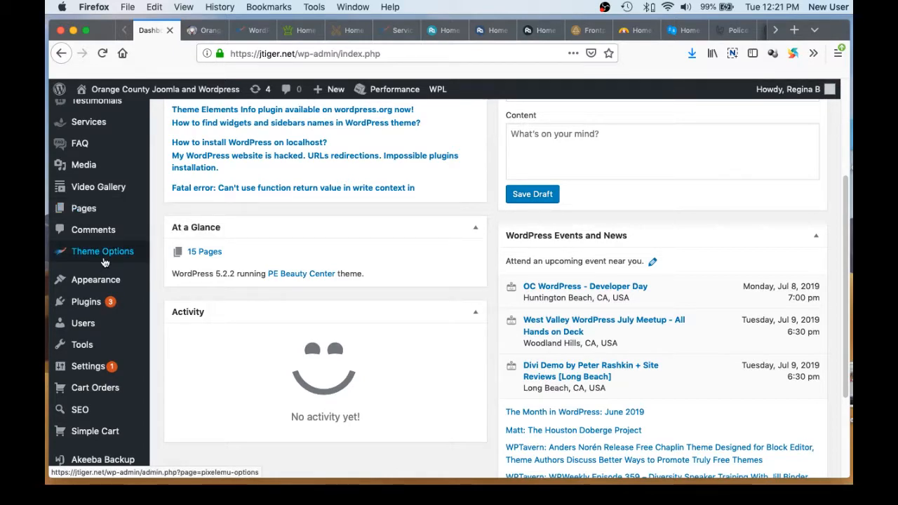
scroll(down, 3)
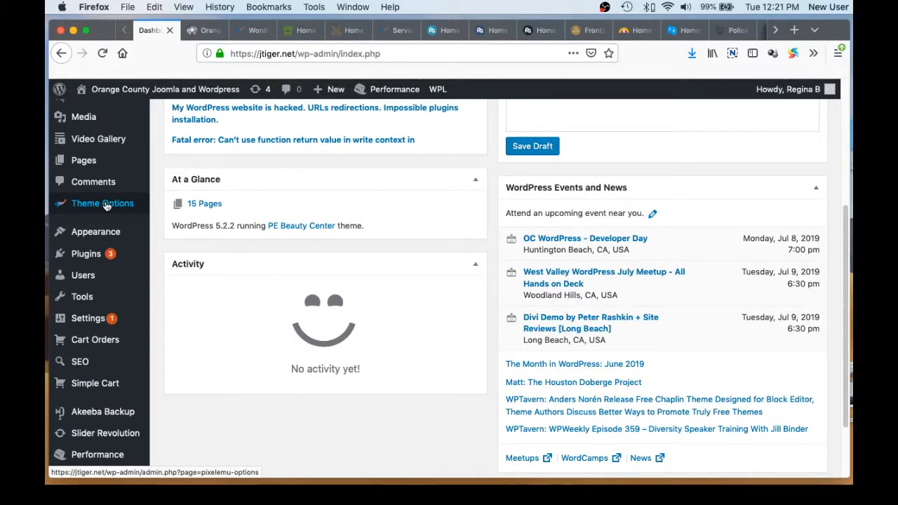
mouse_move(245, 53)
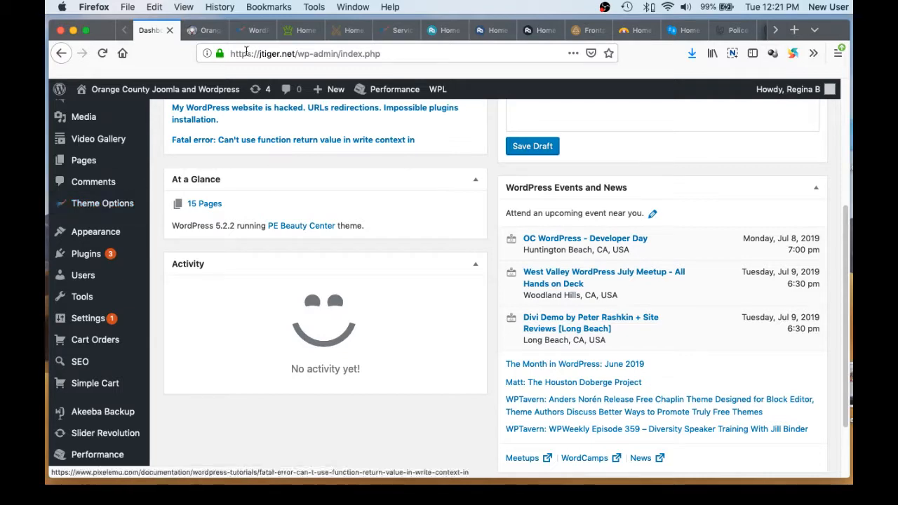
Switch to the pixelemu.com WordPress Themes catalogue page
click(253, 30)
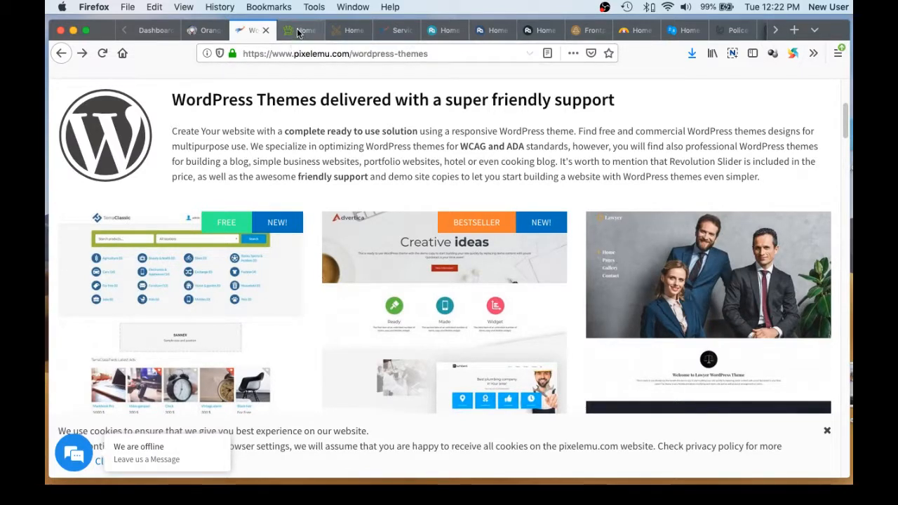
Browse the CooKing cooking blog theme demo down through its home page
click(301, 31)
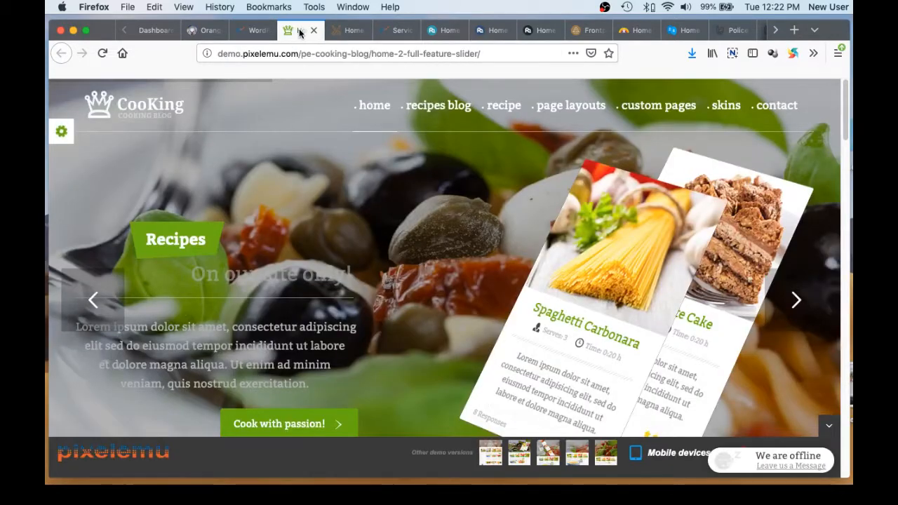
mouse_move(817, 399)
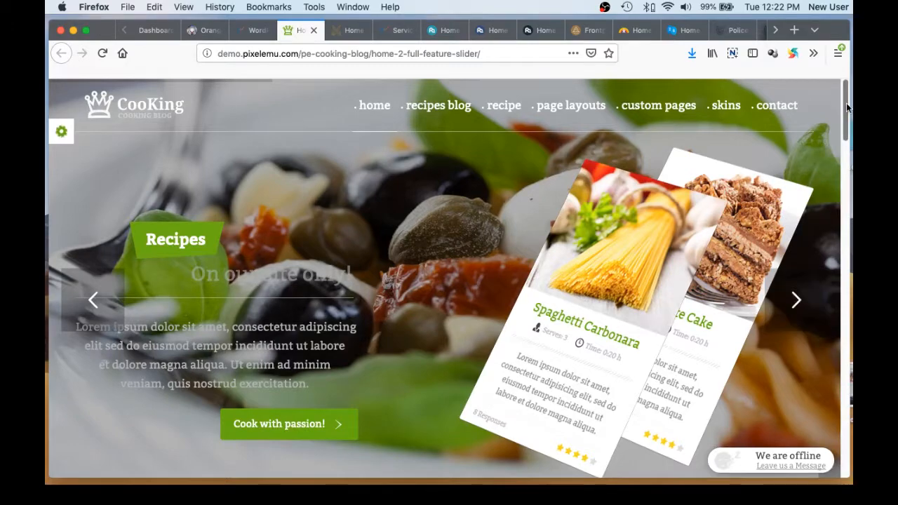
scroll(down, 3)
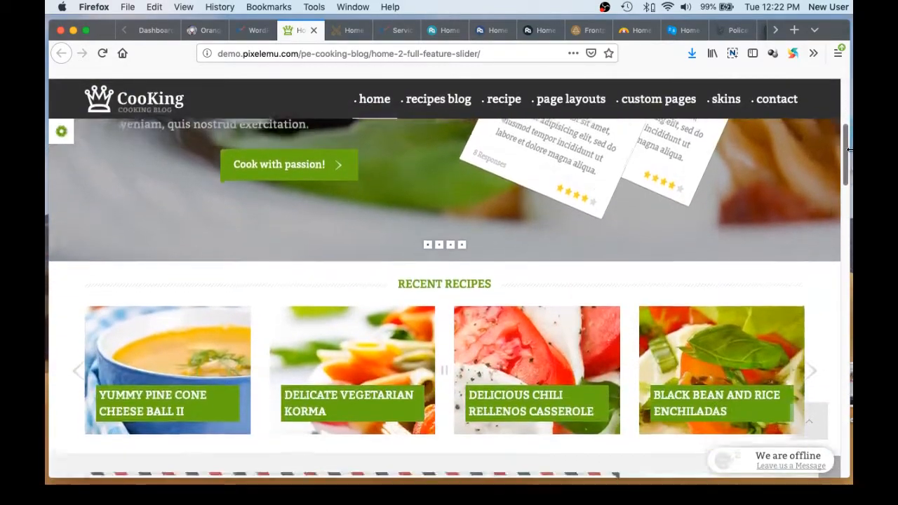
scroll(down, 3)
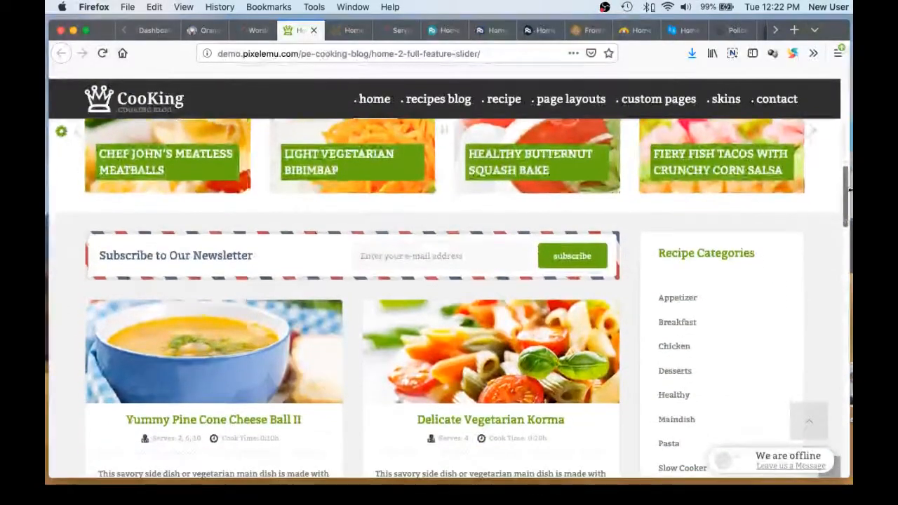
scroll(down, 3)
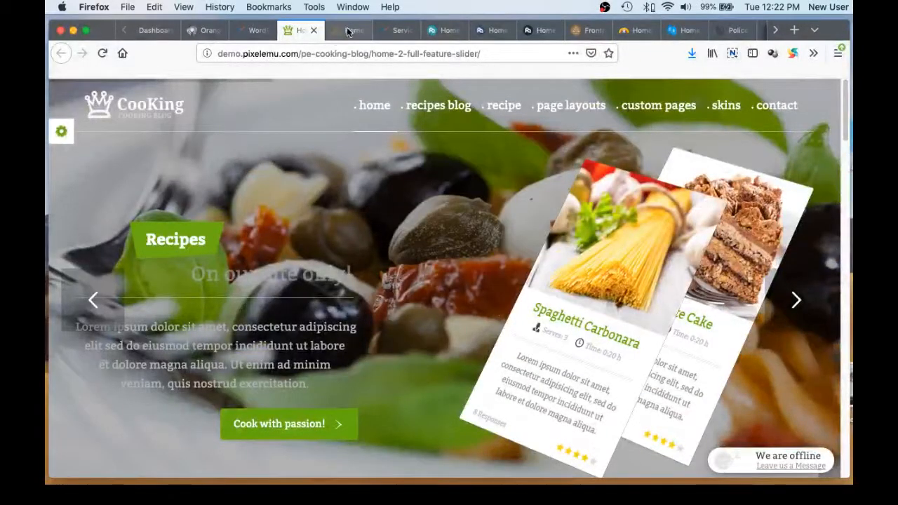
Browse the Beauty Center demo down to its footer and back to the boxed slider at top
click(348, 31)
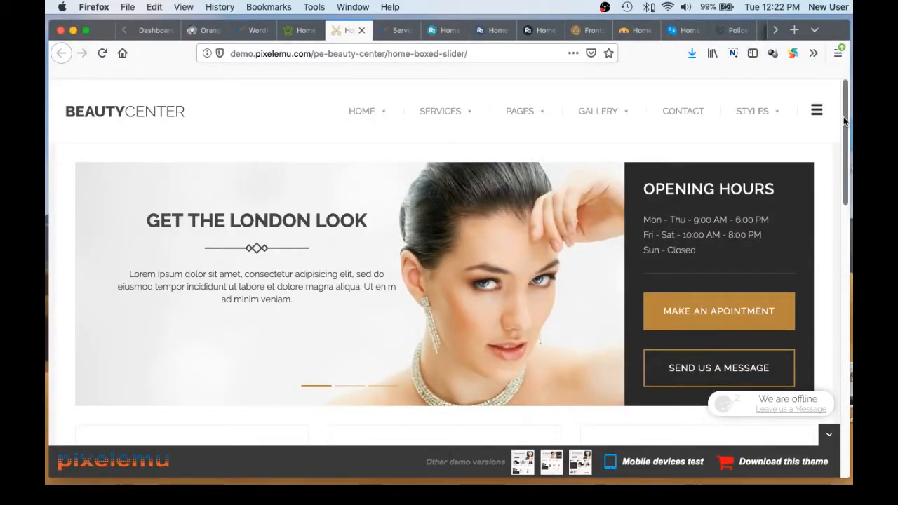
scroll(down, 3)
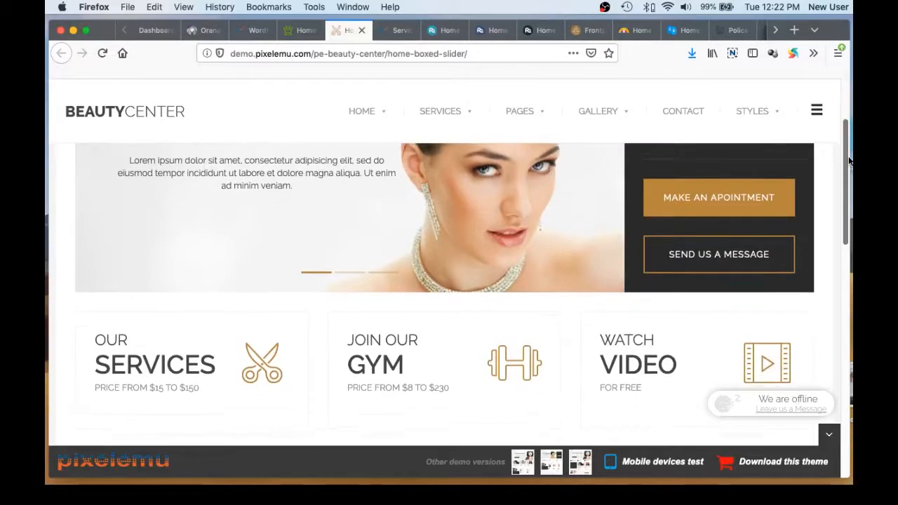
scroll(down, 3)
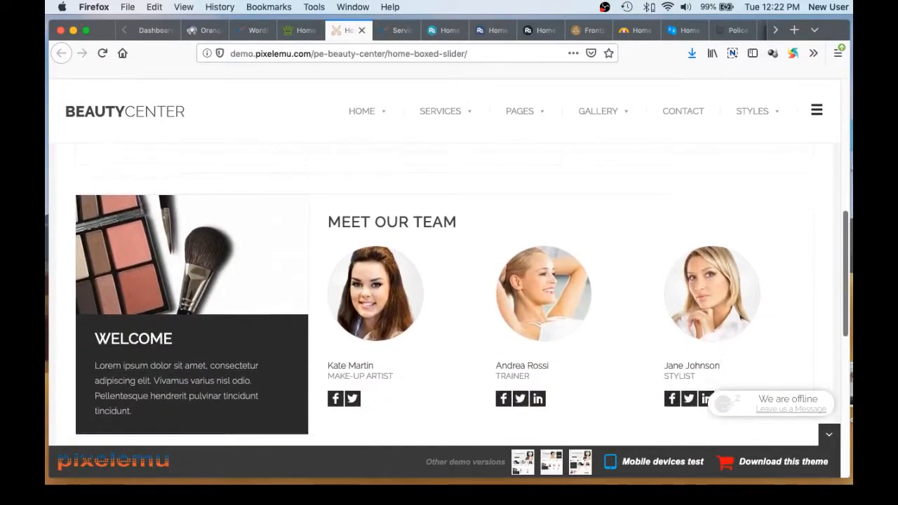
scroll(down, 3)
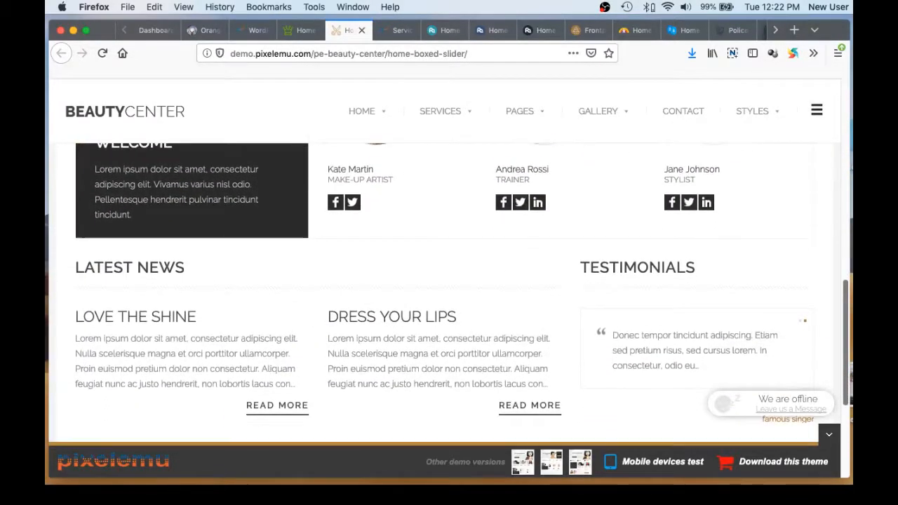
scroll(down, 3)
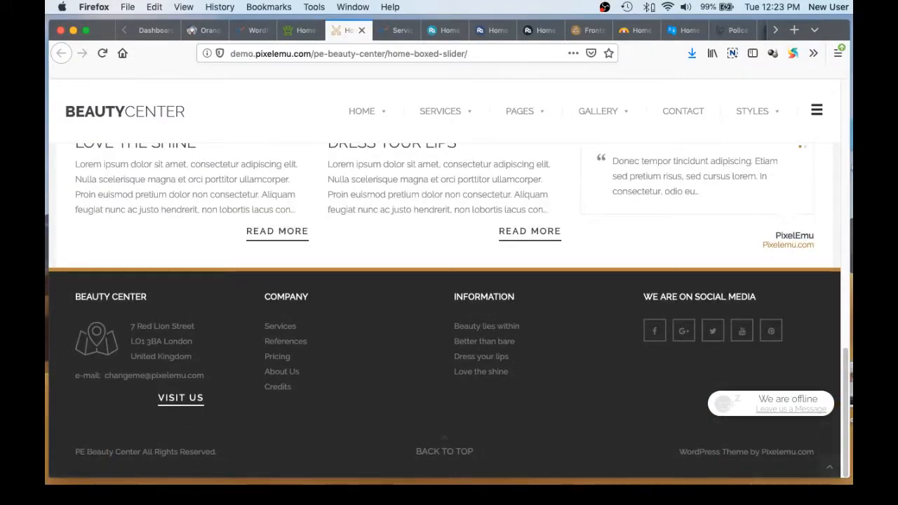
scroll(up, 3)
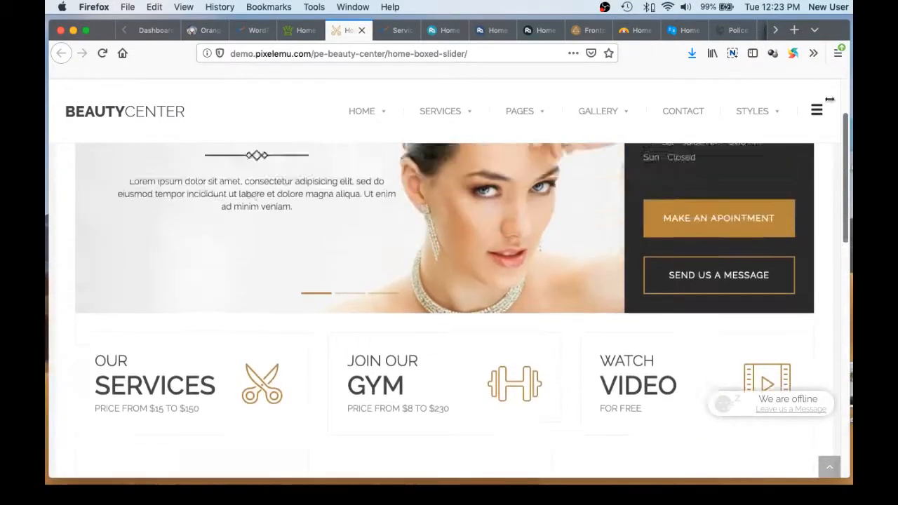
scroll(up, 3)
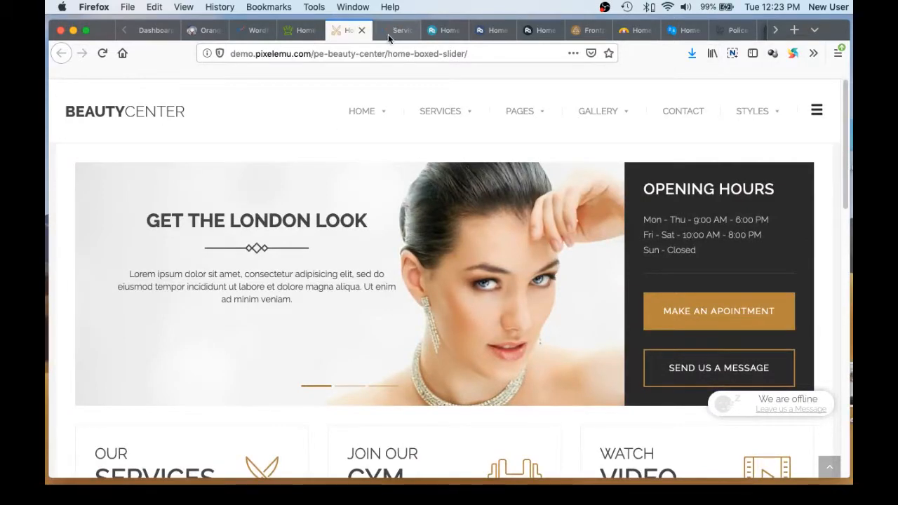
From the PE Services versions page, tour the ATDentist dental services demo home page
click(396, 31)
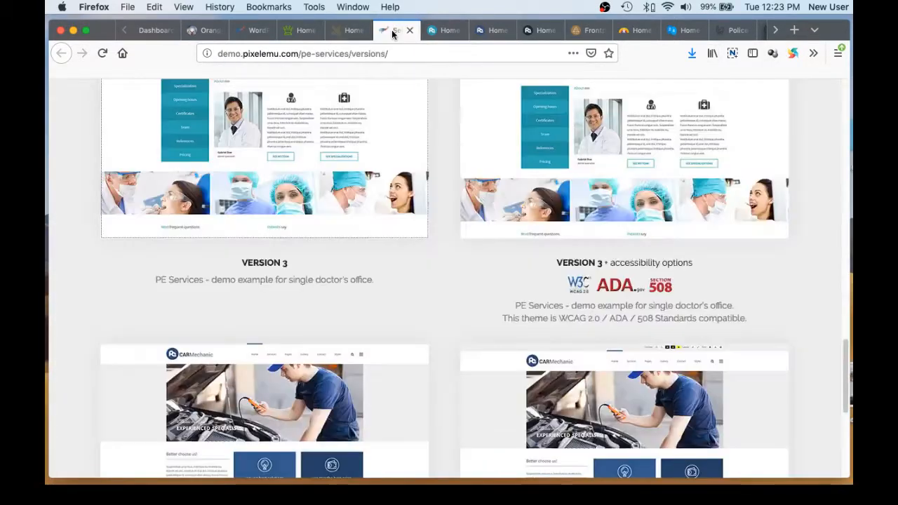
click(442, 31)
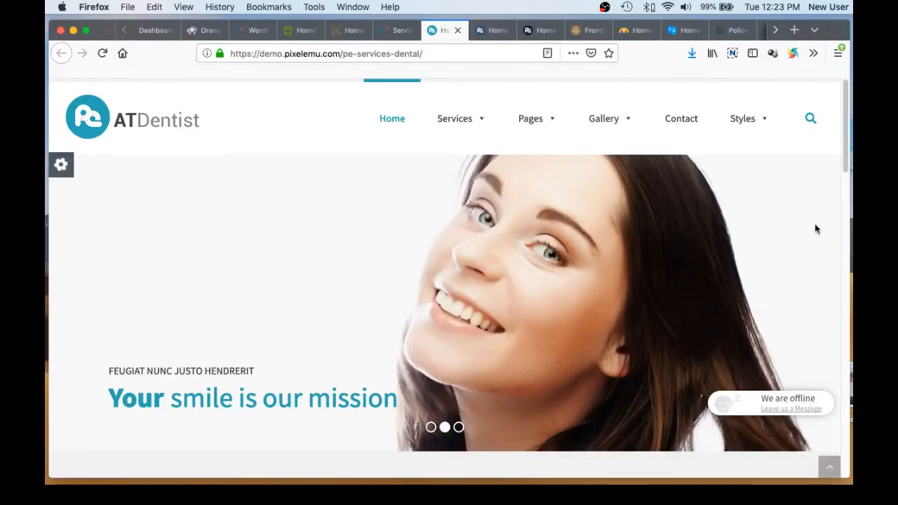
scroll(down, 3)
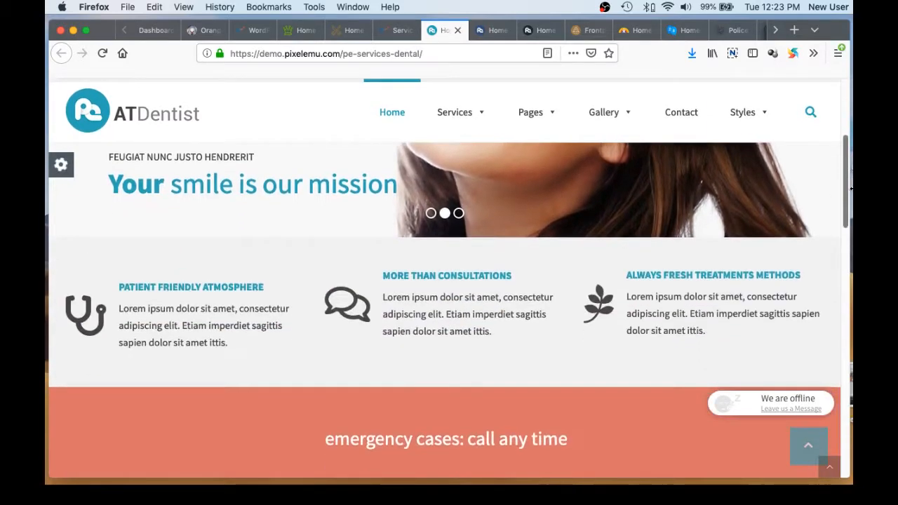
scroll(down, 3)
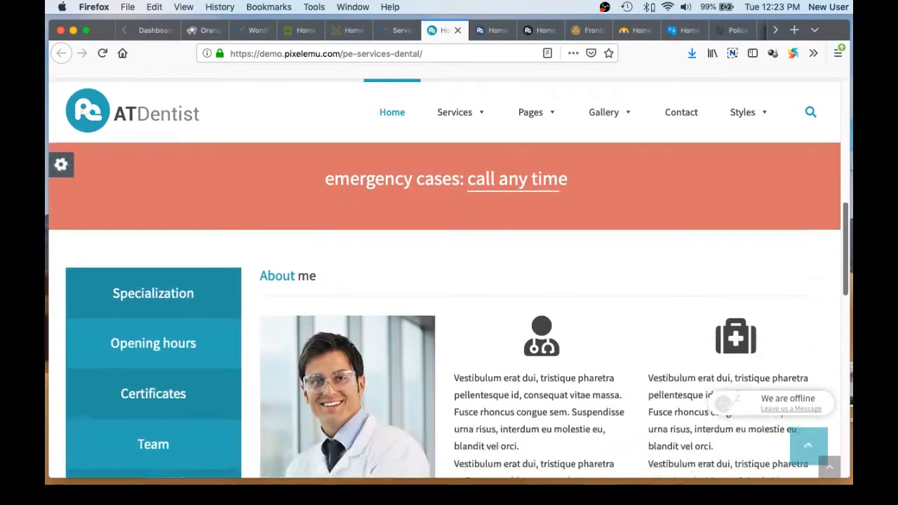
scroll(down, 3)
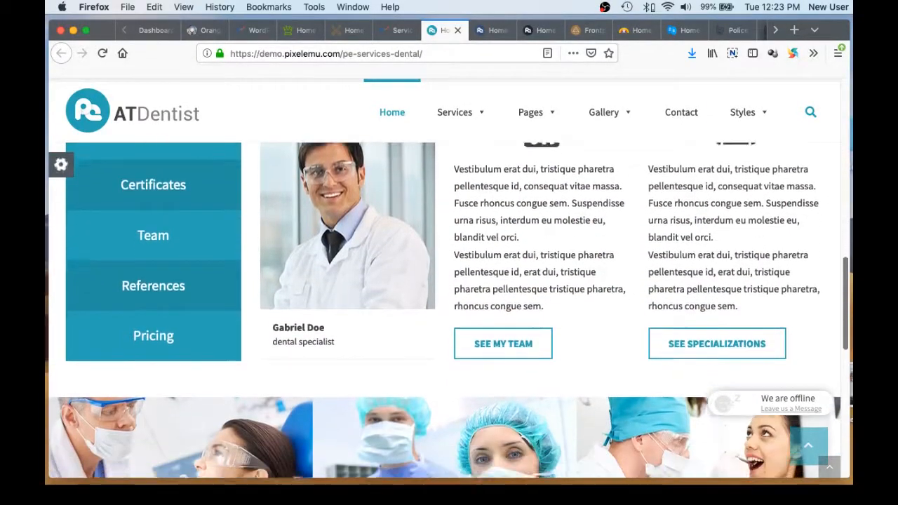
scroll(down, 3)
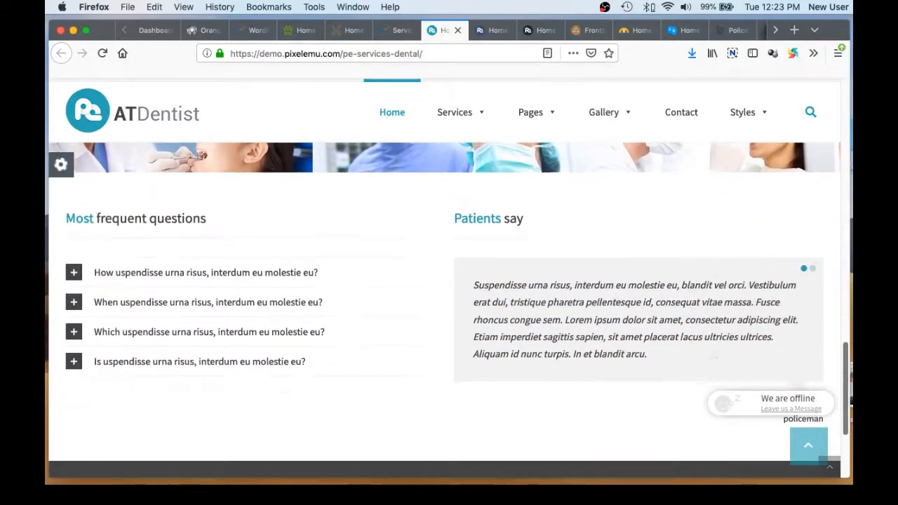
scroll(up, 3)
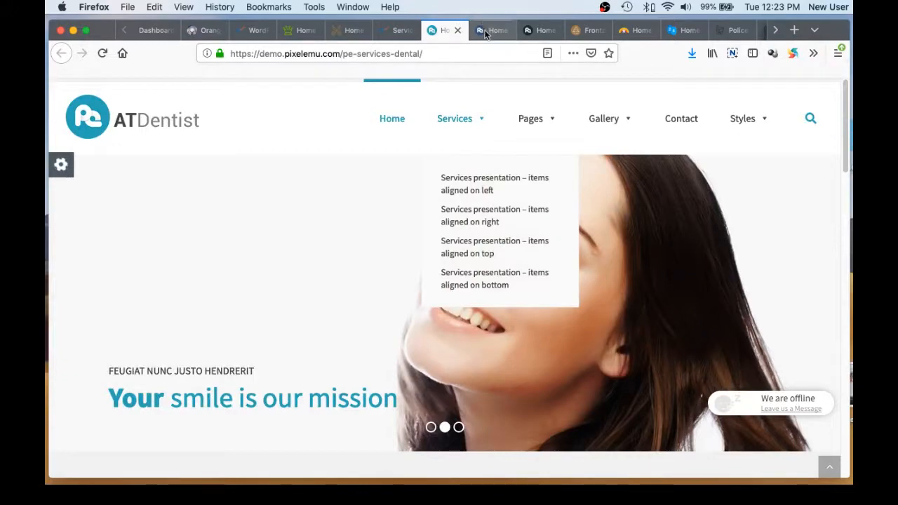
mouse_move(491, 31)
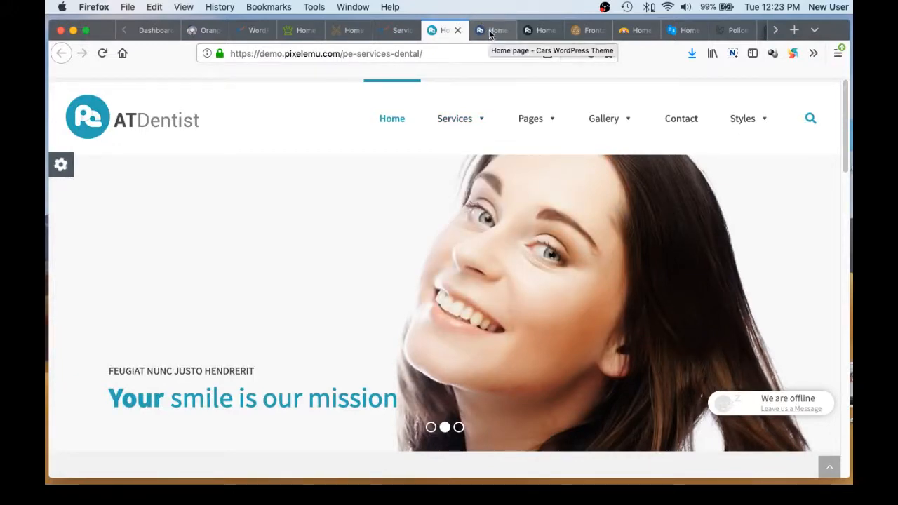
Tour the CARMechanic demo down to its contact and FAQ sections and back to the top
click(491, 31)
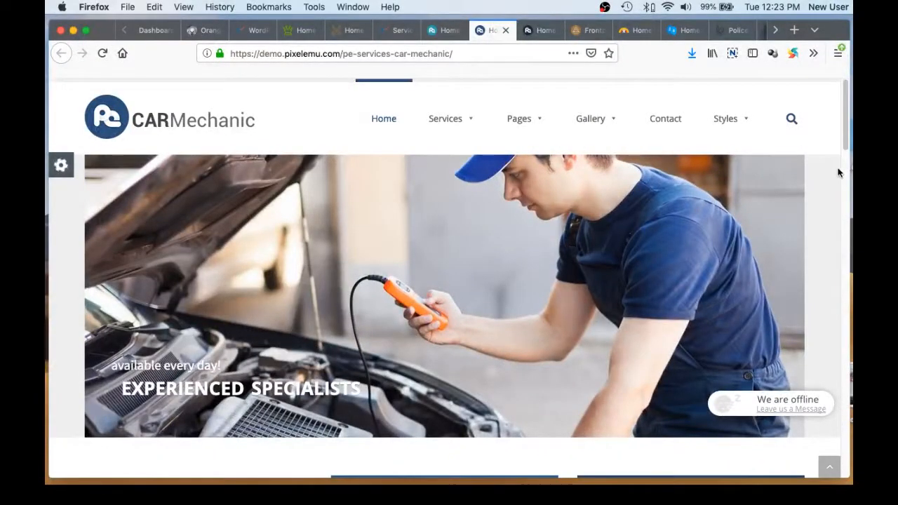
scroll(down, 3)
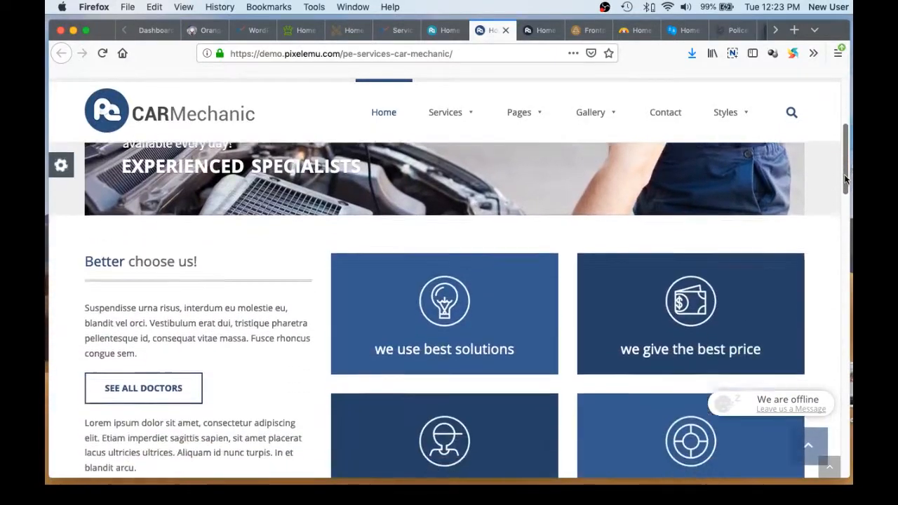
scroll(down, 3)
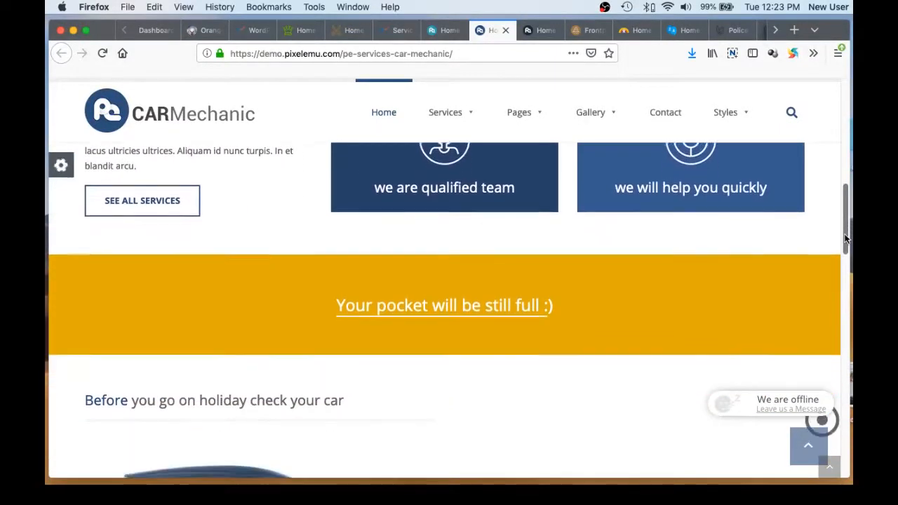
scroll(down, 3)
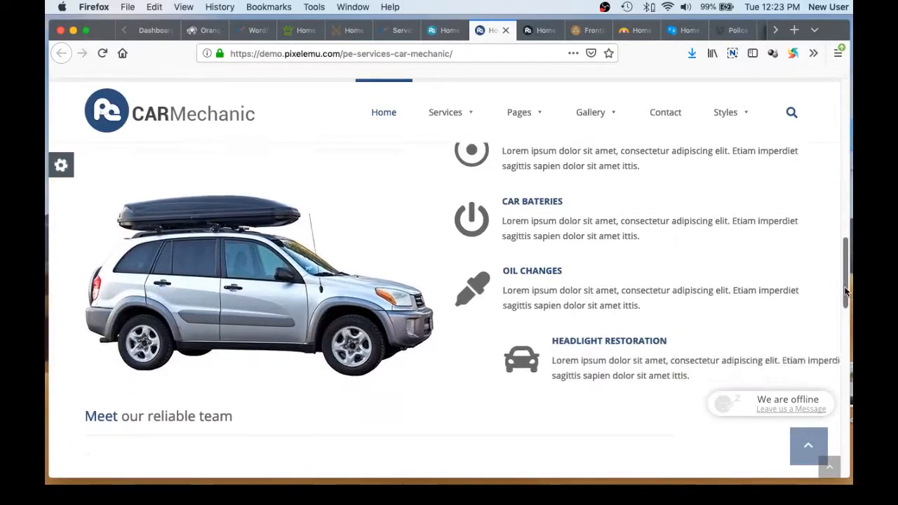
scroll(down, 3)
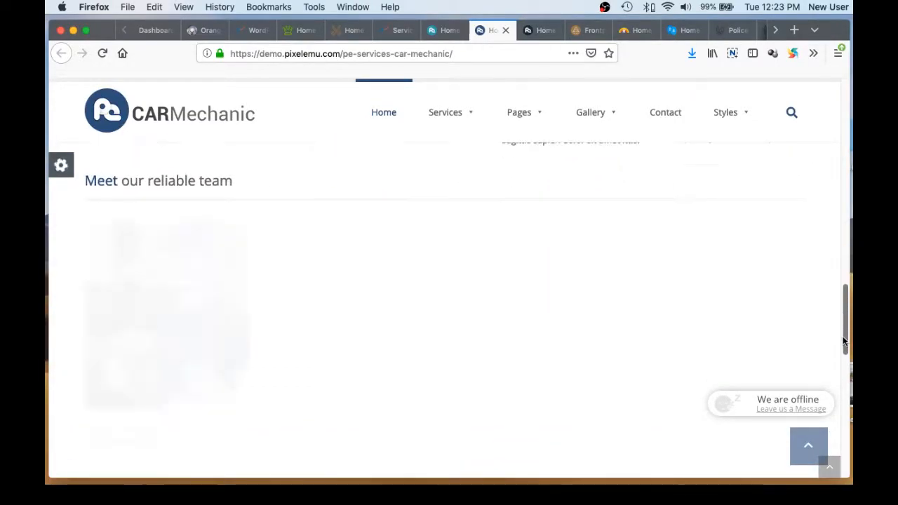
scroll(down, 3)
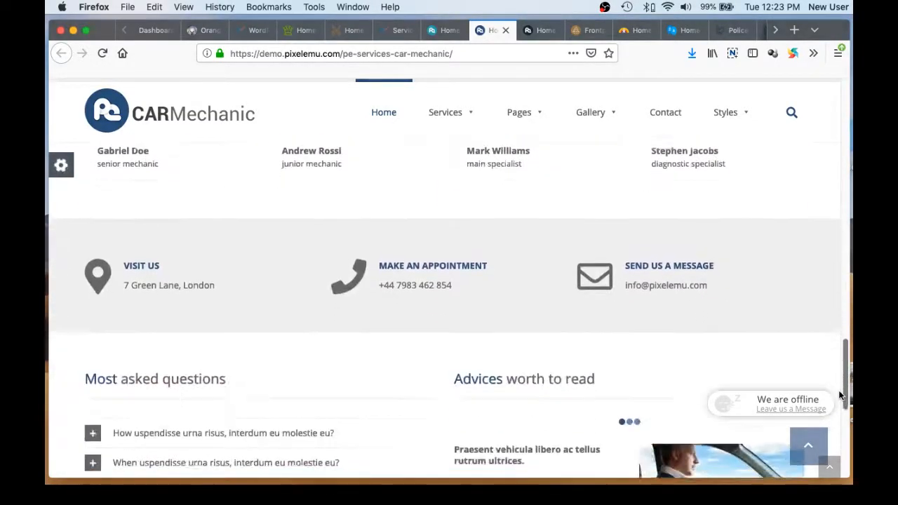
scroll(up, 3)
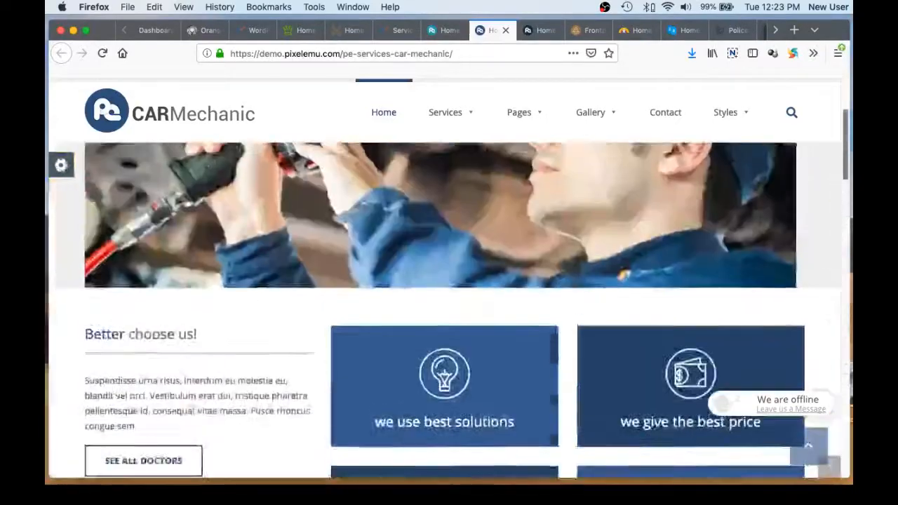
scroll(up, 3)
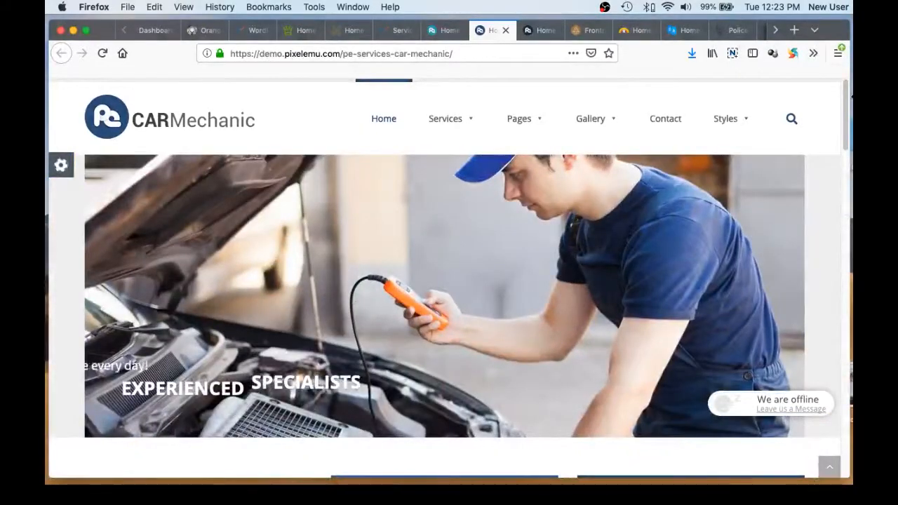
click(725, 118)
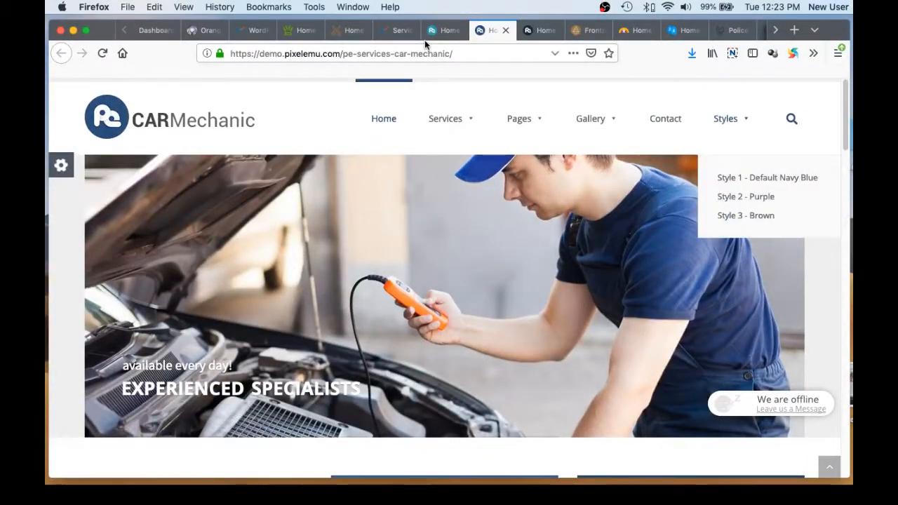
mouse_move(540, 31)
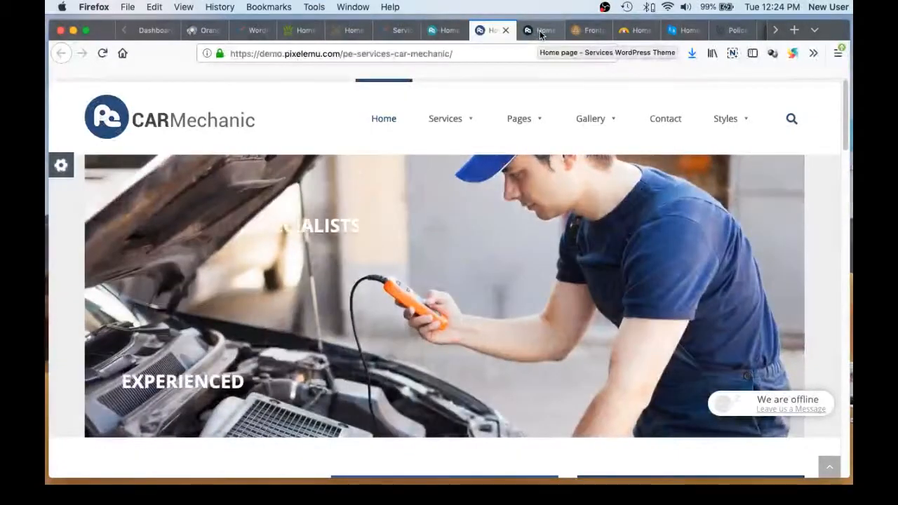
click(540, 31)
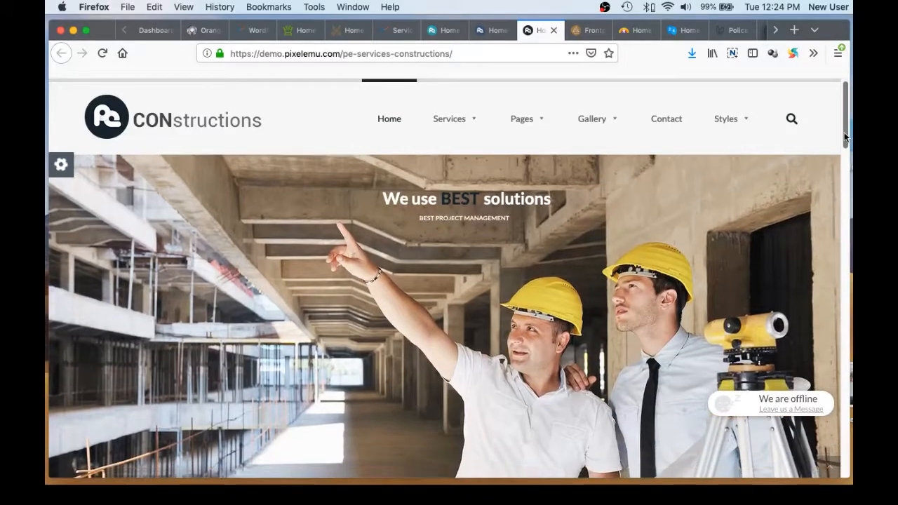
scroll(down, 3)
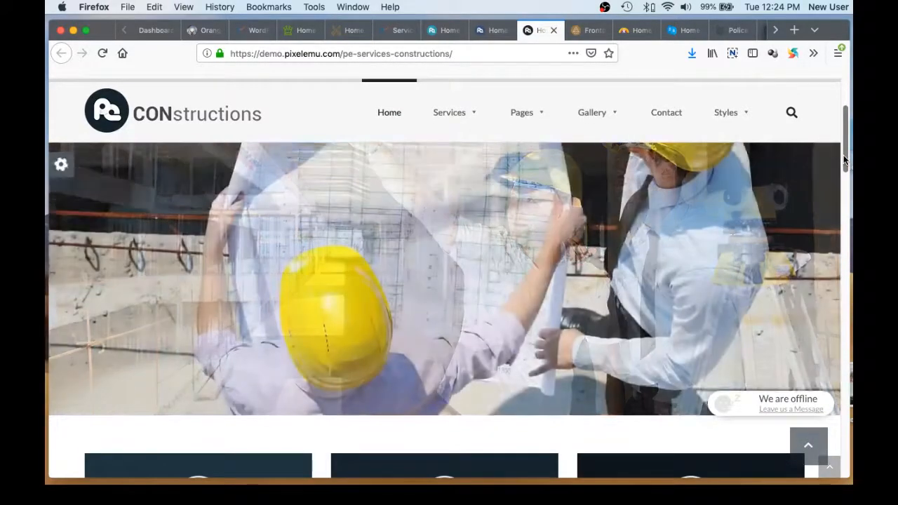
scroll(down, 3)
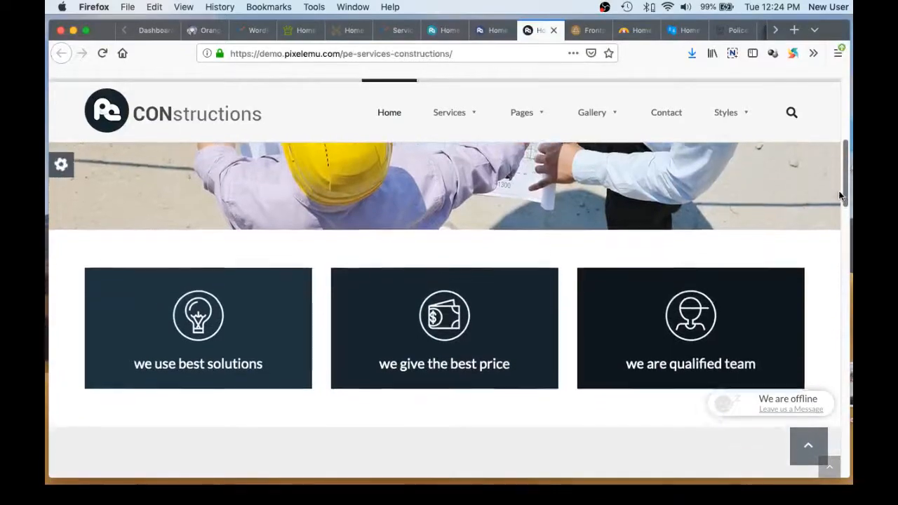
scroll(down, 3)
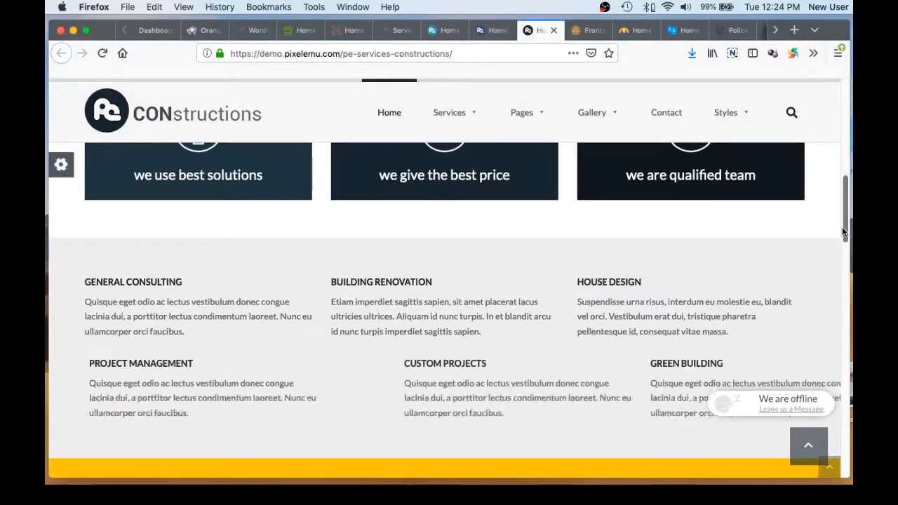
scroll(down, 3)
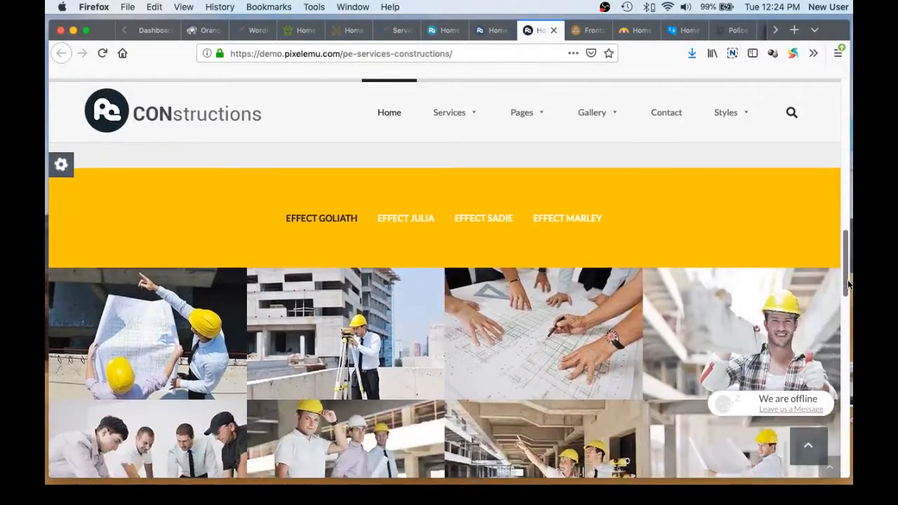
scroll(down, 3)
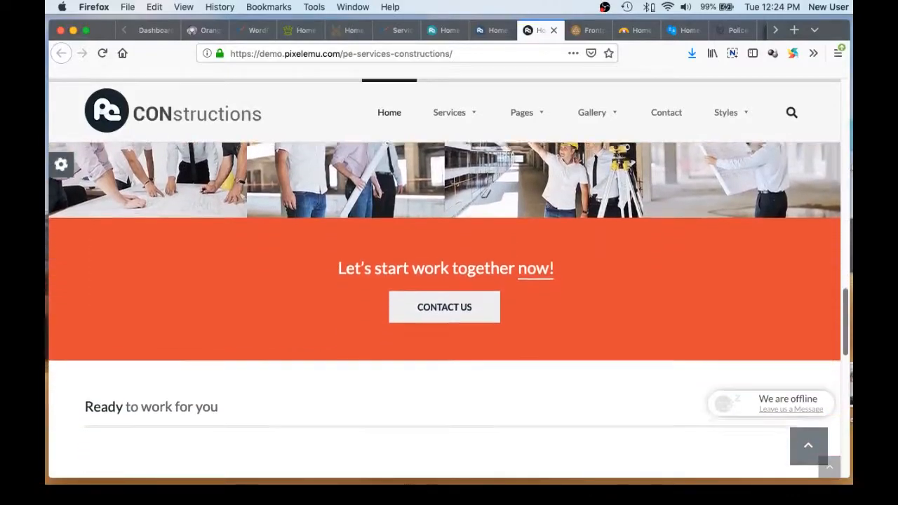
scroll(down, 3)
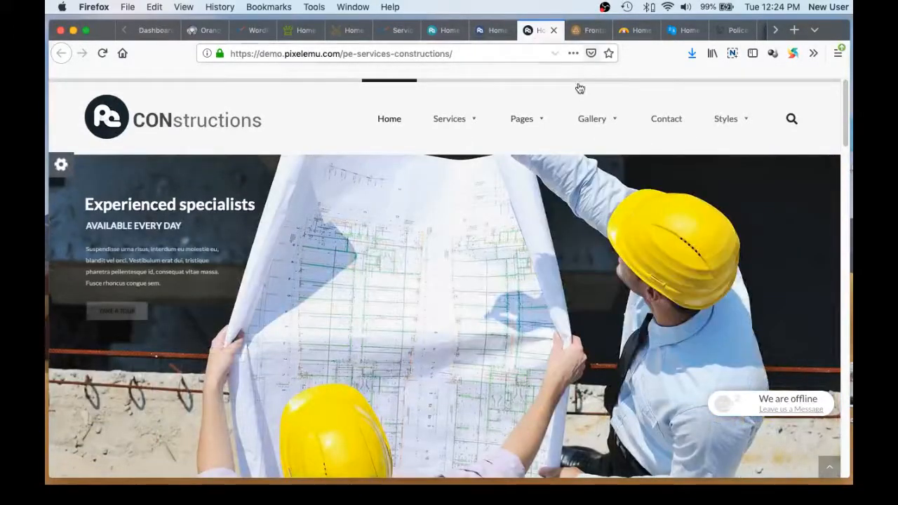
click(585, 31)
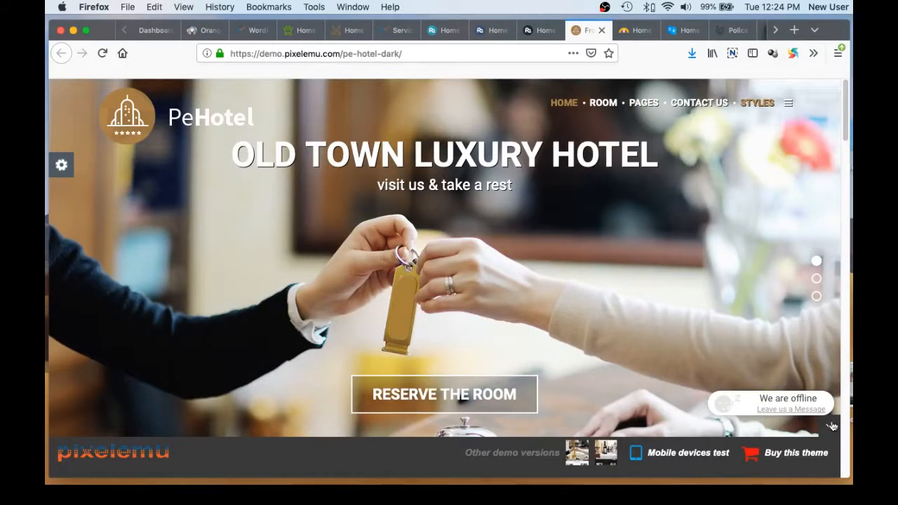
Browse the dark PeHotel demo's featured rooms and return to the slideshow
scroll(down, 3)
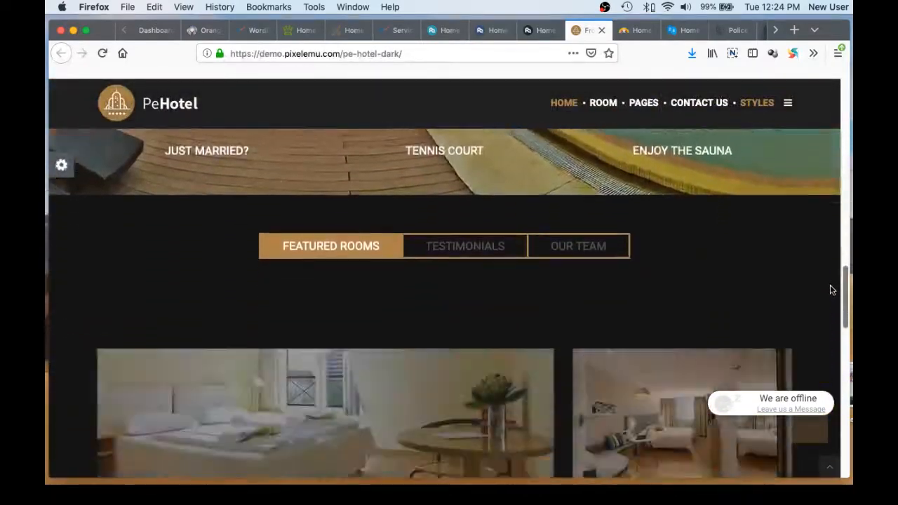
scroll(down, 3)
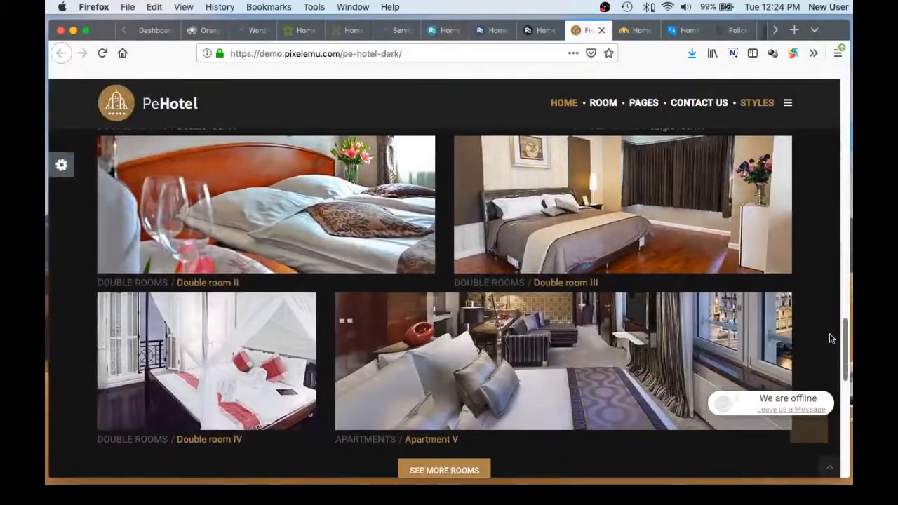
scroll(up, 3)
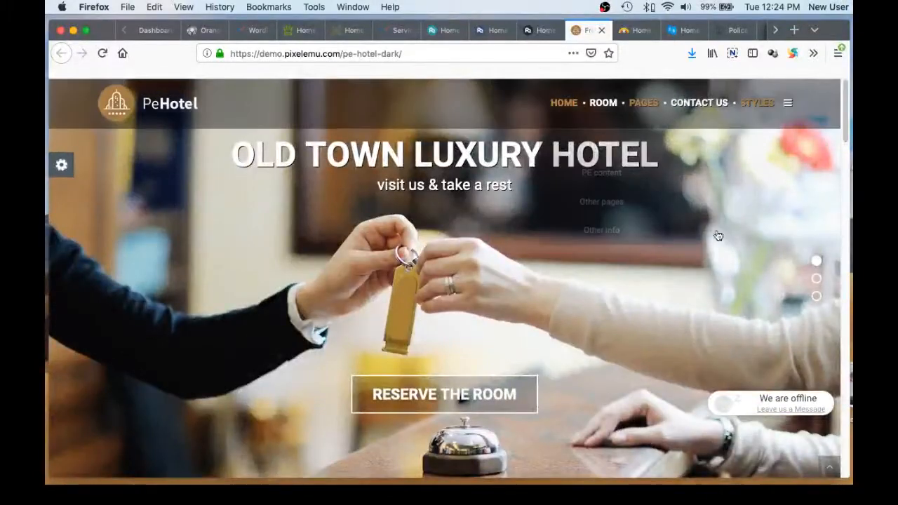
Flip through the hotel slideshow to the harbour window view, then move to the Kindergarten demo
click(817, 279)
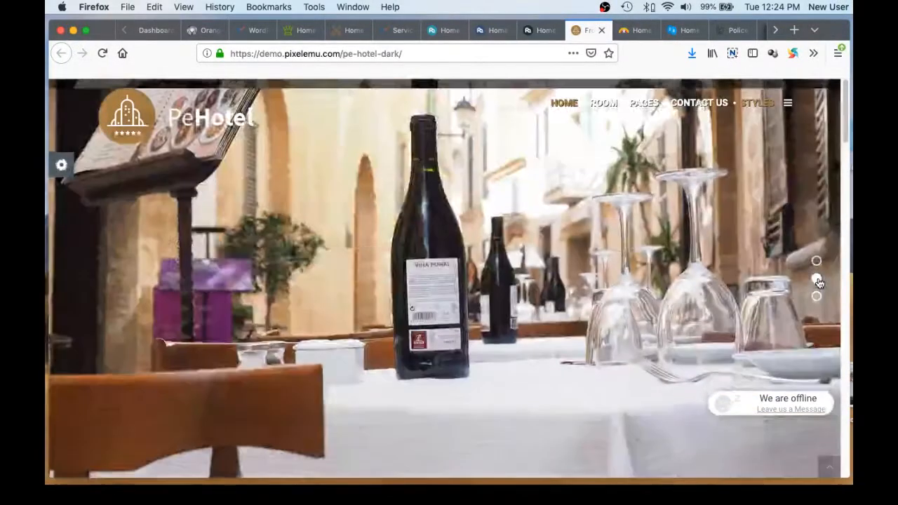
click(817, 296)
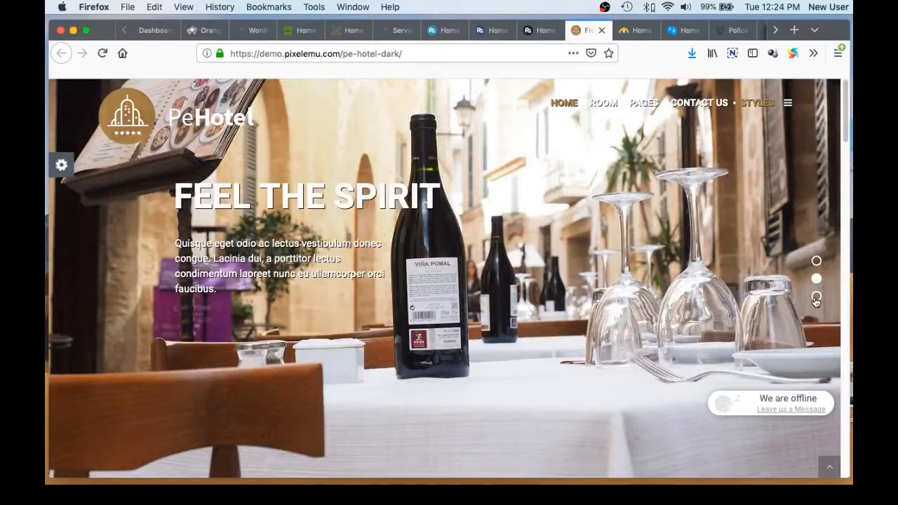
click(816, 296)
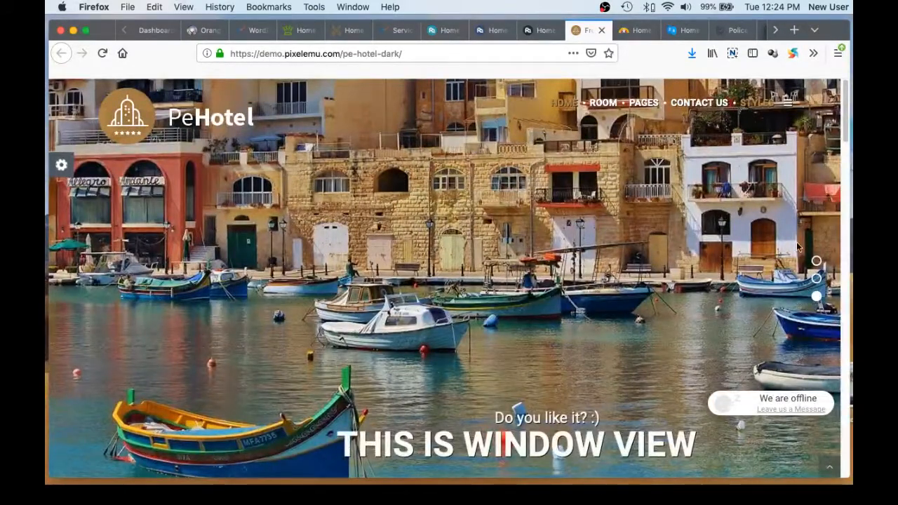
click(632, 31)
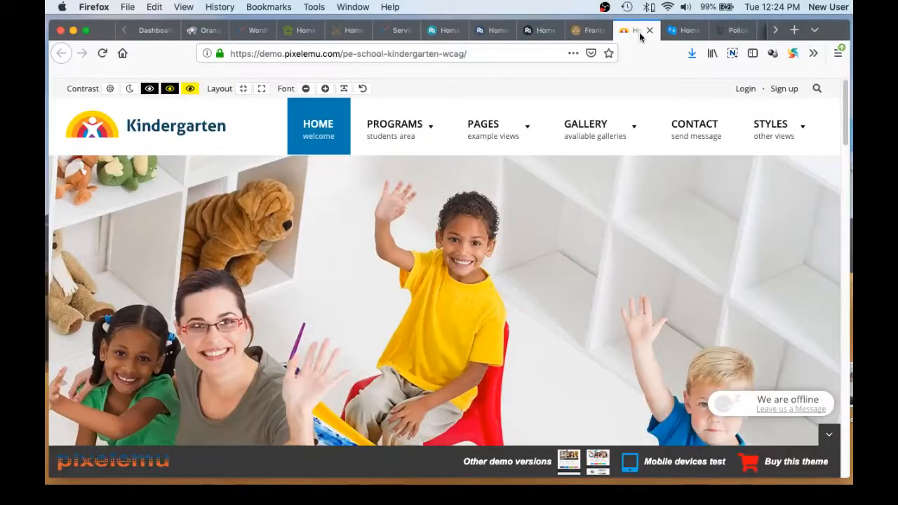
mouse_move(779, 129)
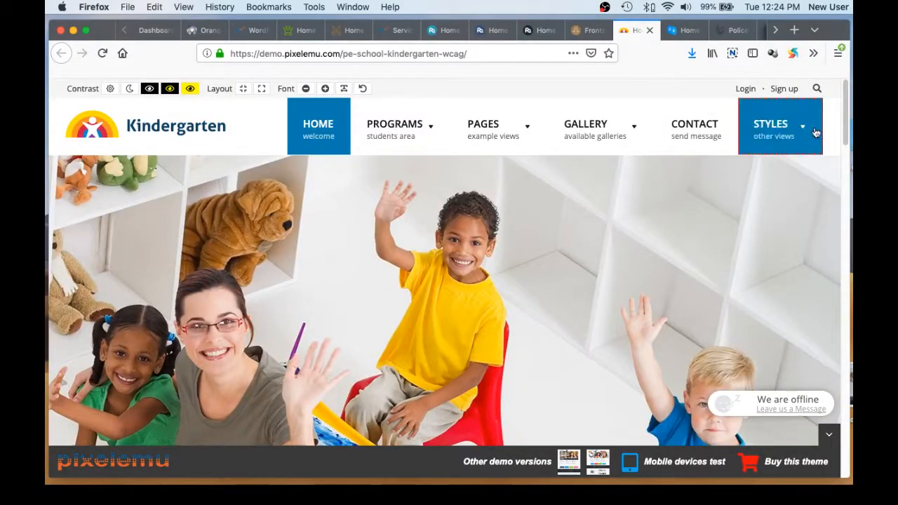
Scroll the Kindergarten demo through its features, teachers and news sections and back up
scroll(down, 3)
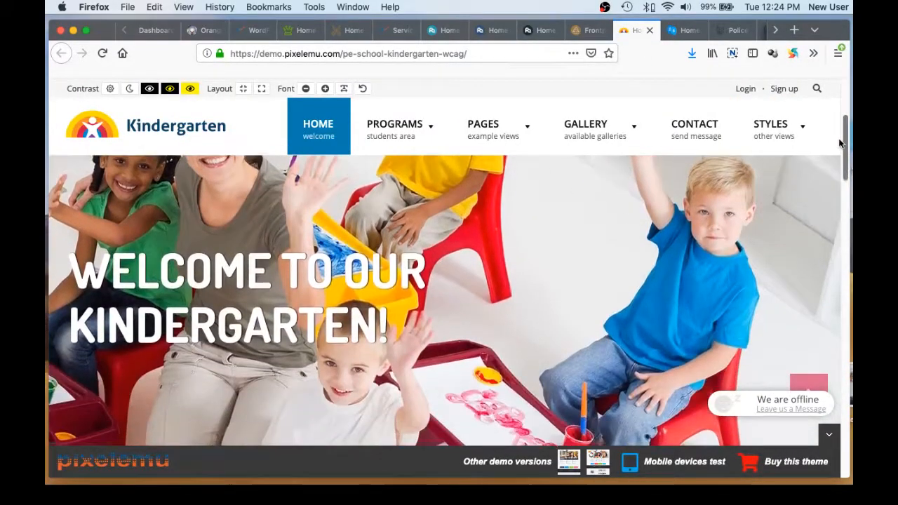
scroll(down, 3)
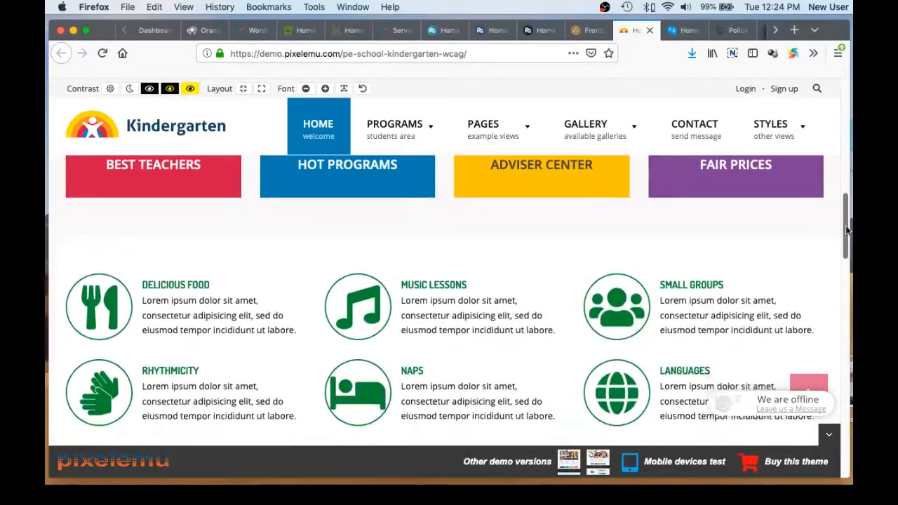
scroll(down, 3)
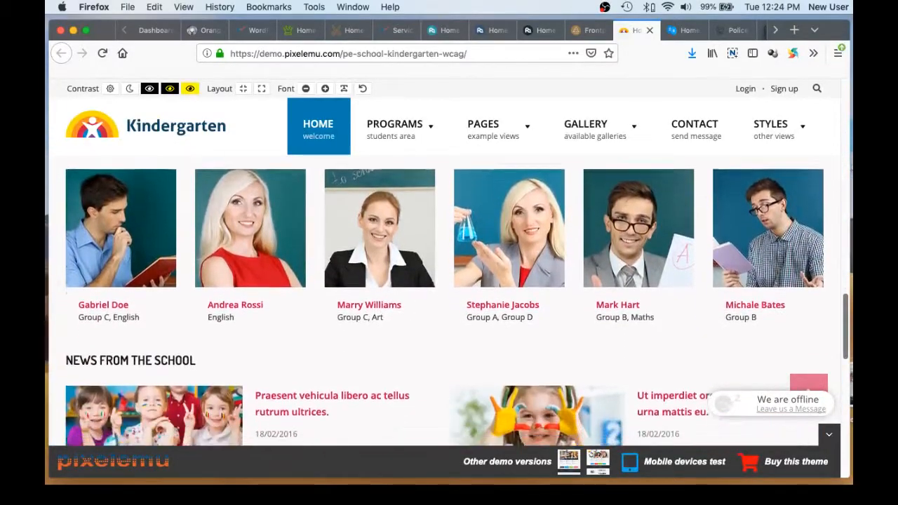
scroll(up, 3)
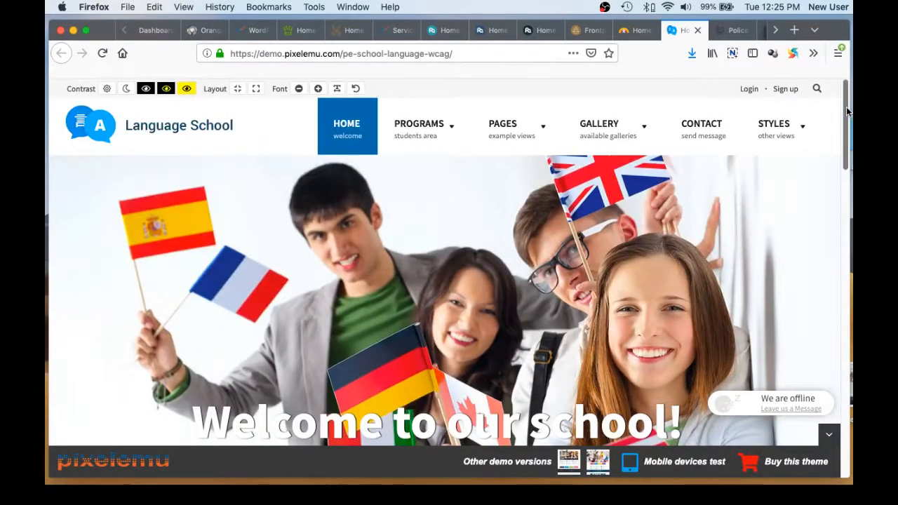
scroll(down, 3)
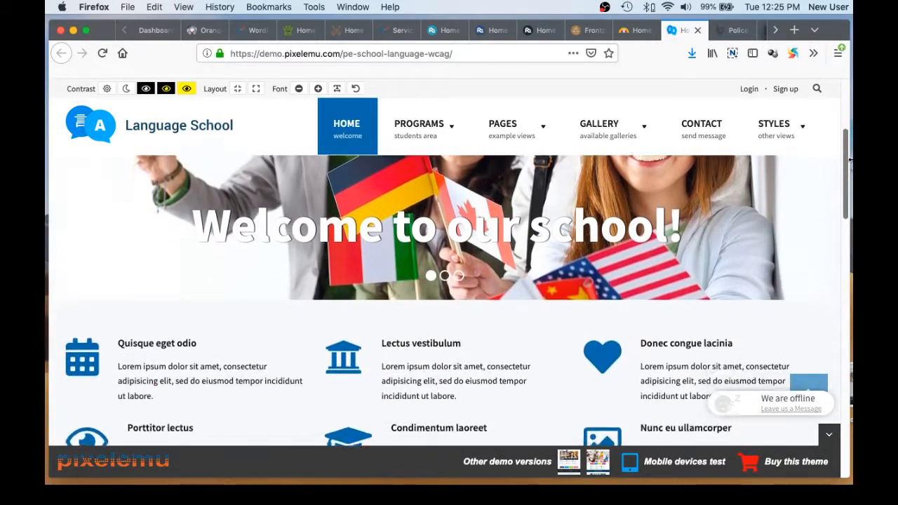
scroll(down, 3)
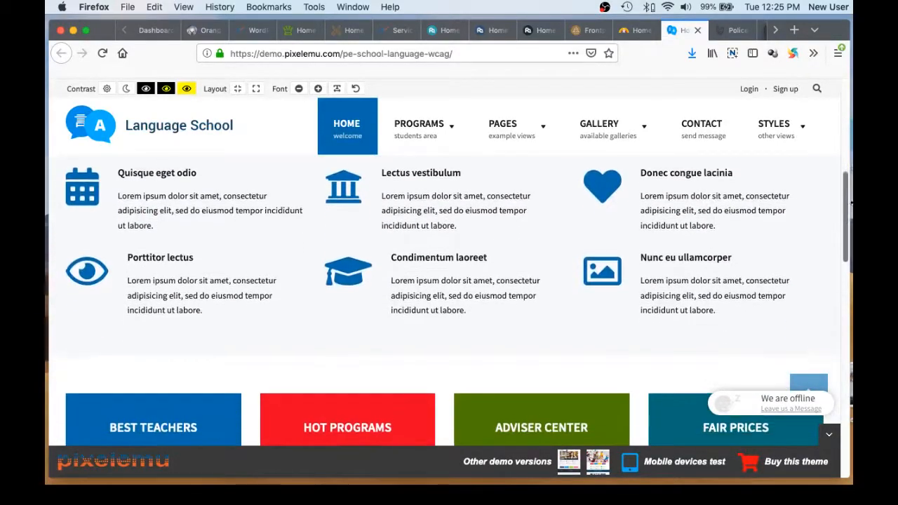
scroll(down, 3)
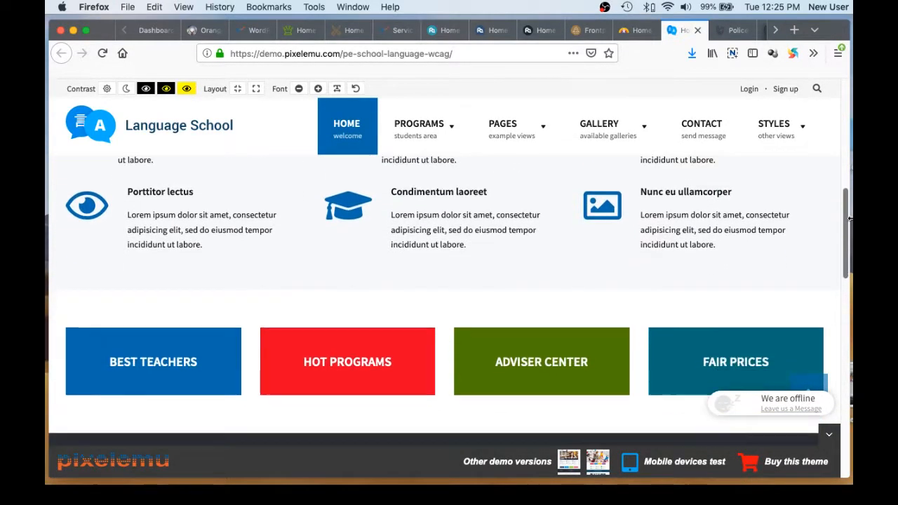
scroll(down, 3)
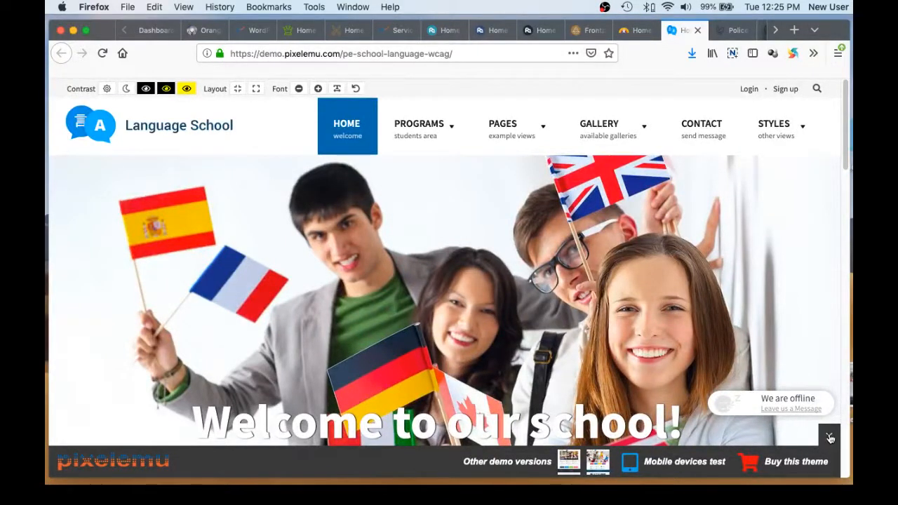
scroll(down, 3)
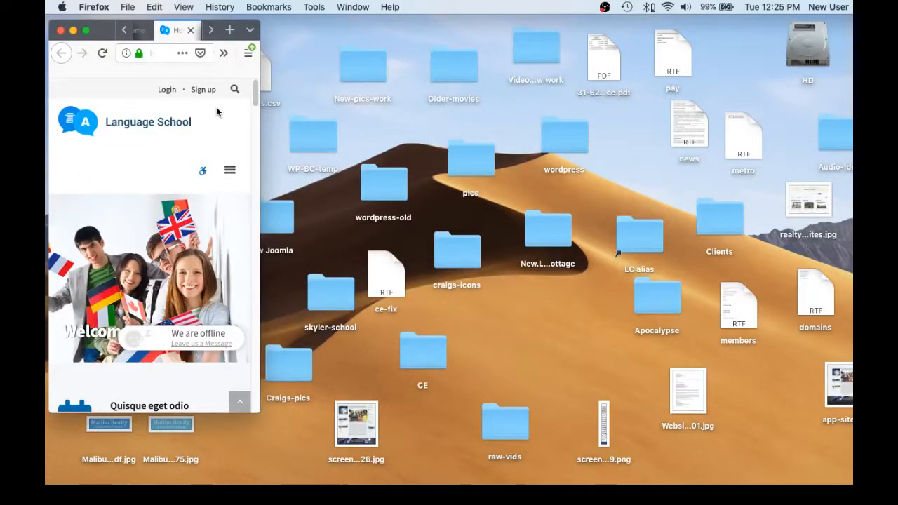
Follow the Language School demo's narrow mobile layout to the footer, then restore full desktop width
scroll(down, 3)
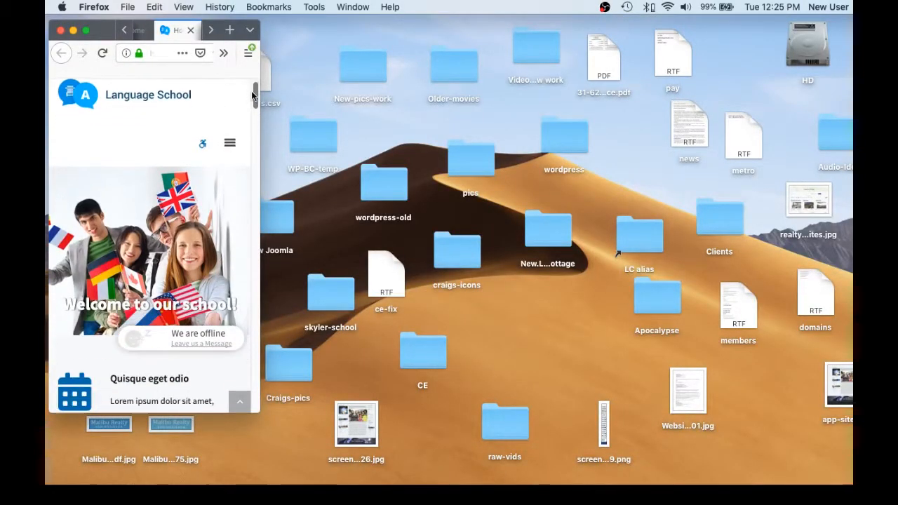
scroll(down, 3)
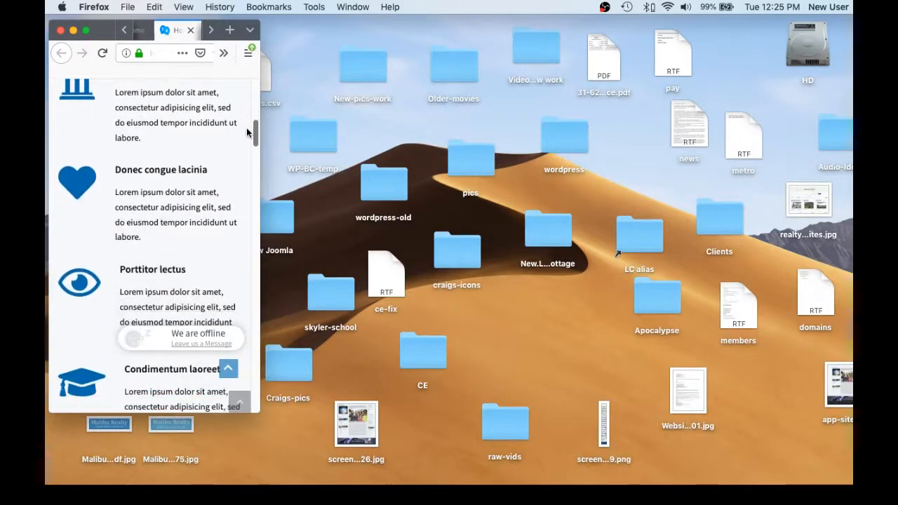
scroll(down, 3)
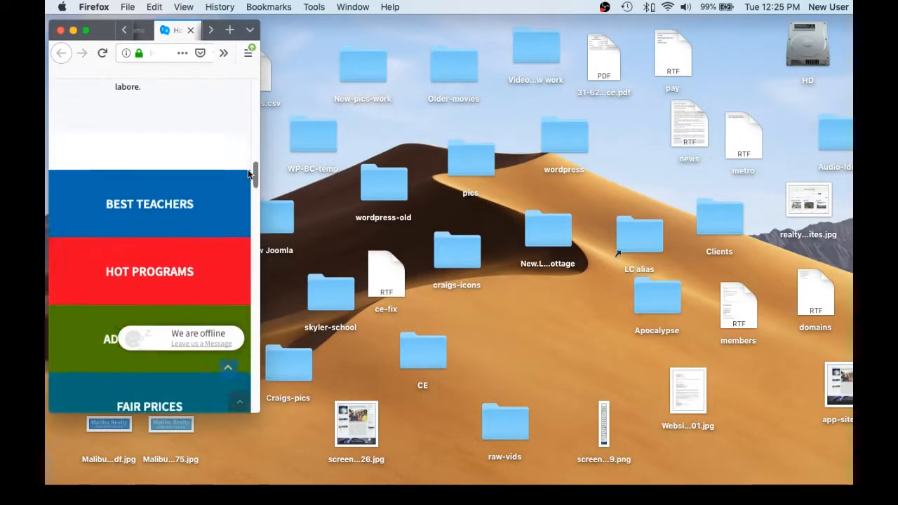
scroll(down, 3)
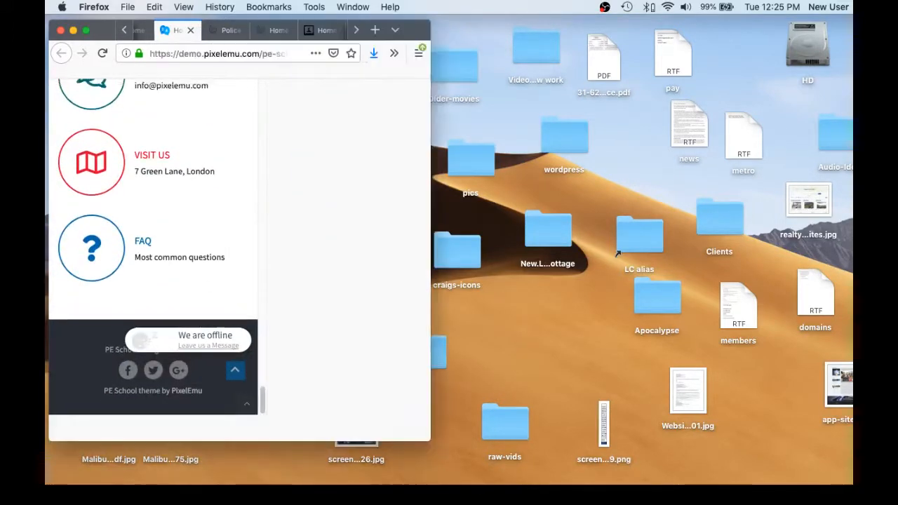
click(84, 30)
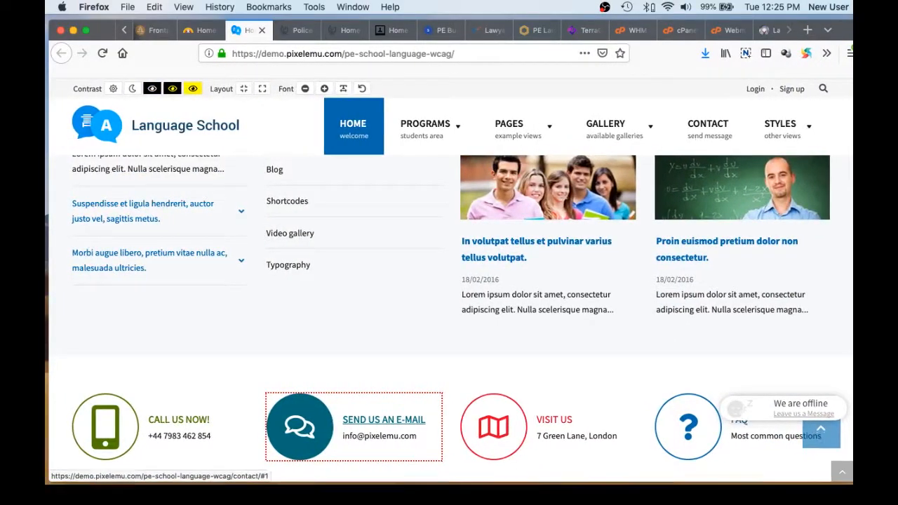
Return the Language School demo to its top and switch to the Police Department demo site
scroll(up, 3)
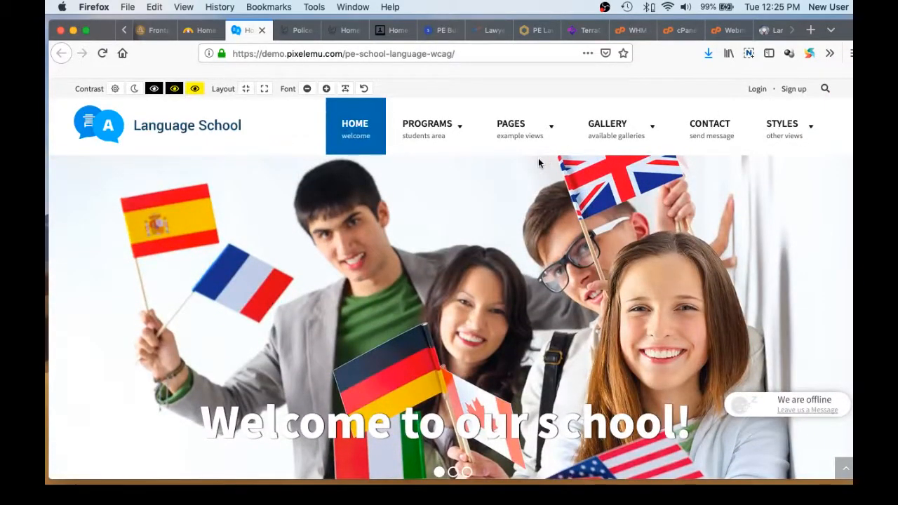
mouse_move(443, 152)
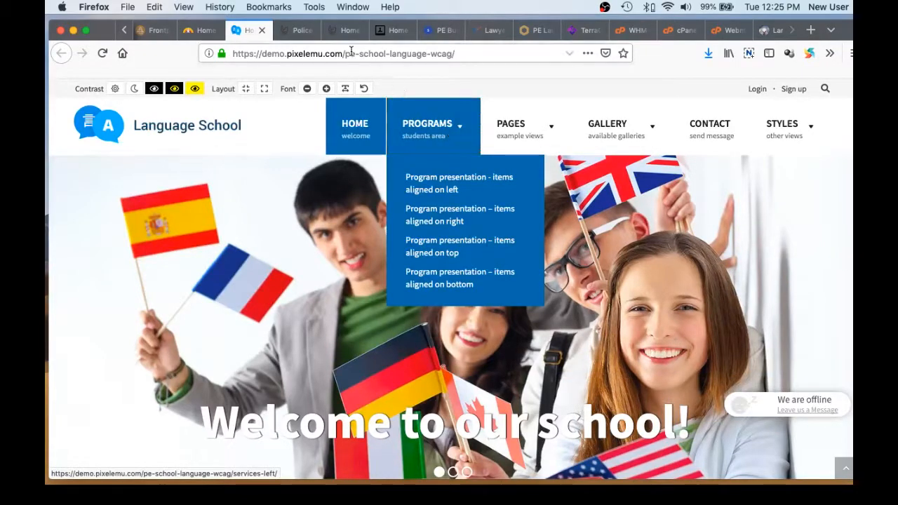
click(295, 31)
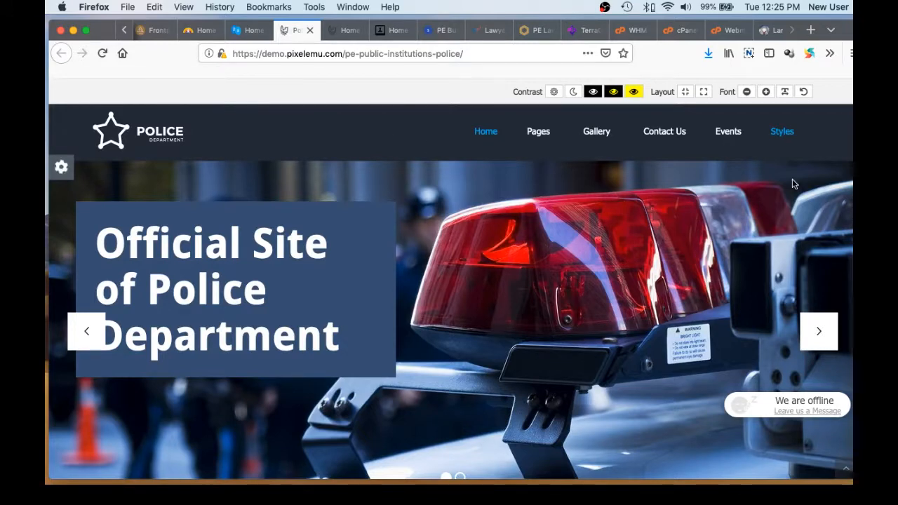
Scroll the Police Department demo down to its footer and back, then switch to the Public Institution demo
scroll(down, 3)
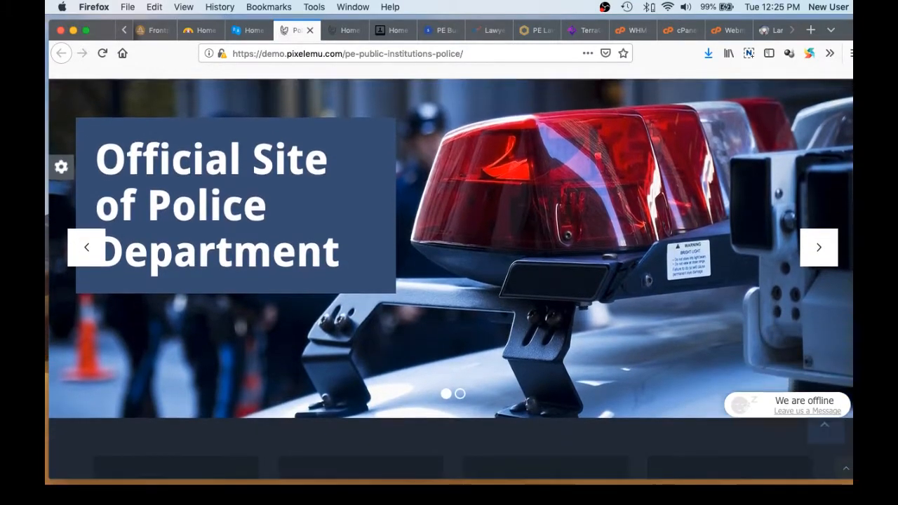
scroll(down, 3)
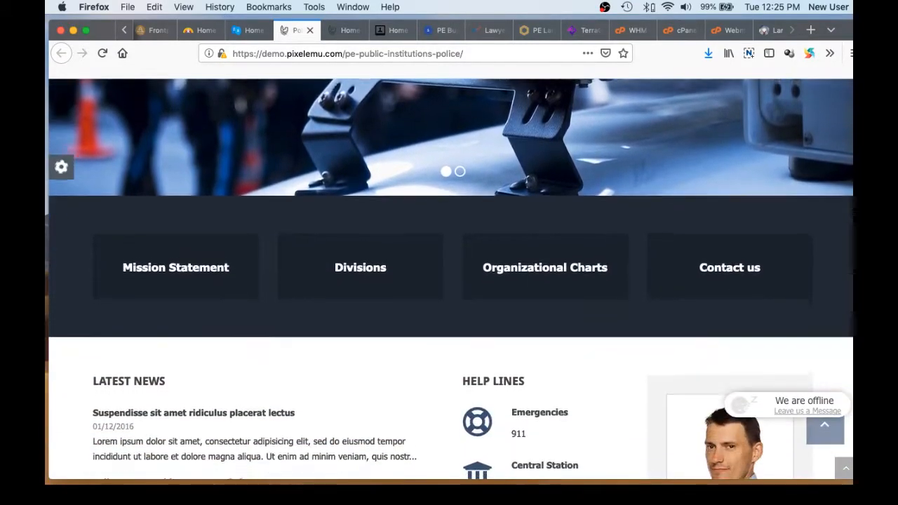
scroll(down, 3)
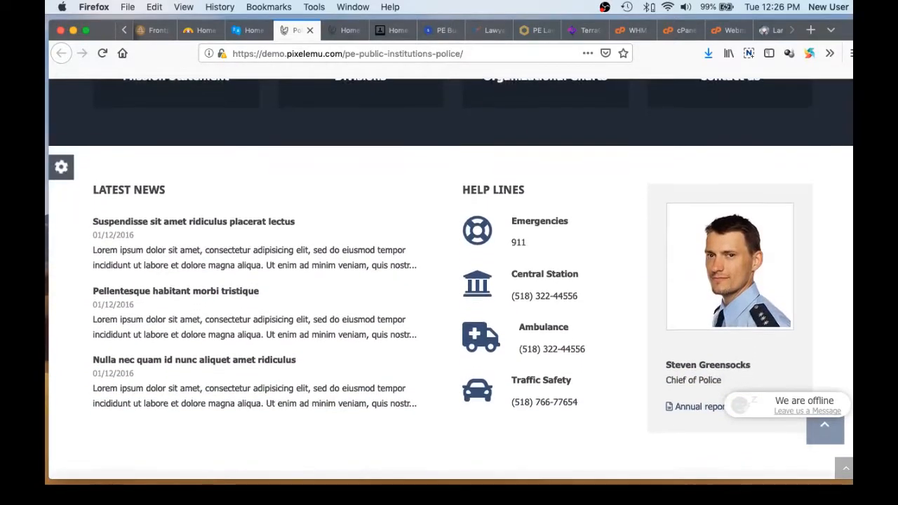
scroll(down, 3)
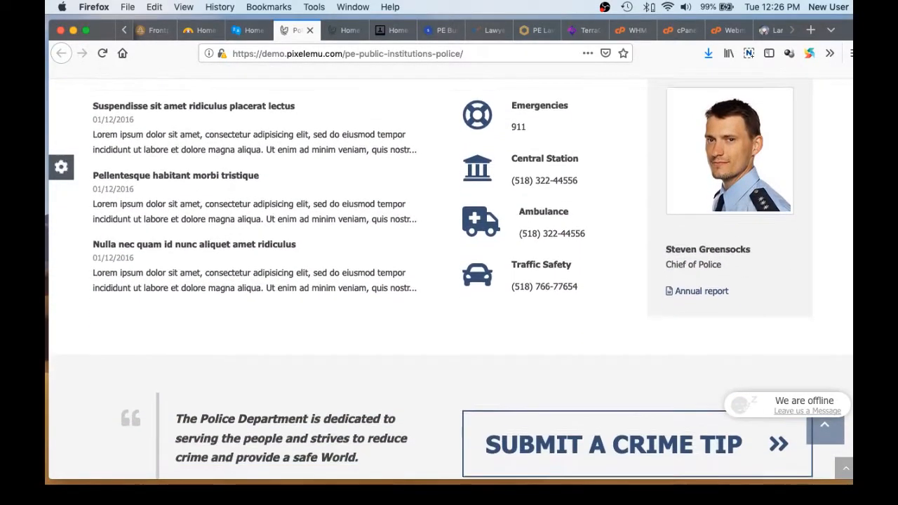
scroll(down, 3)
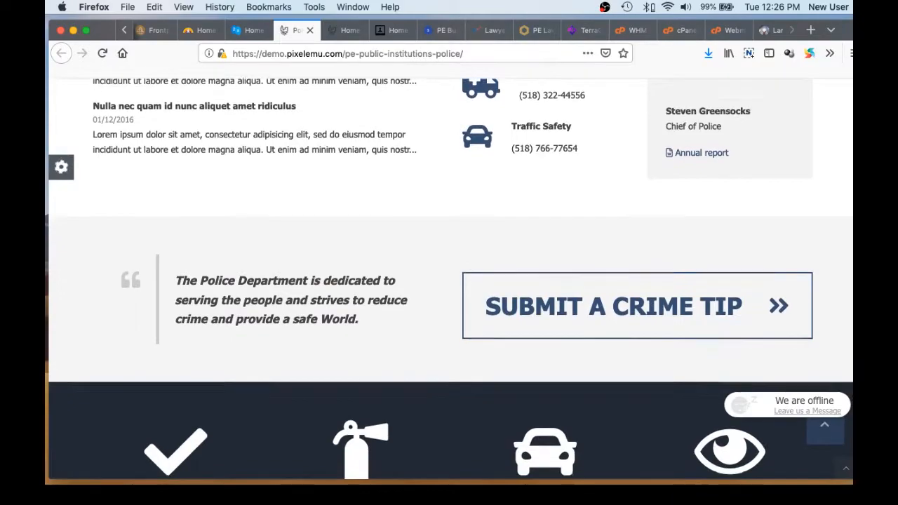
scroll(down, 3)
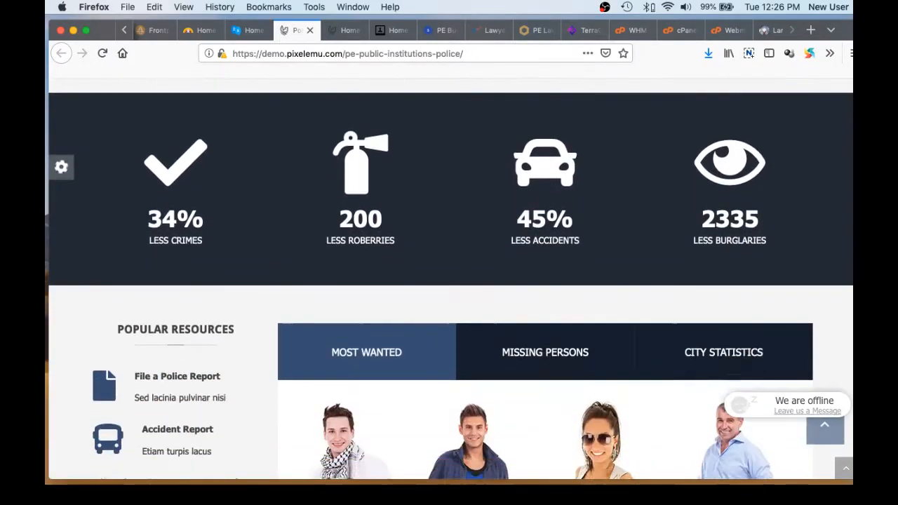
scroll(down, 3)
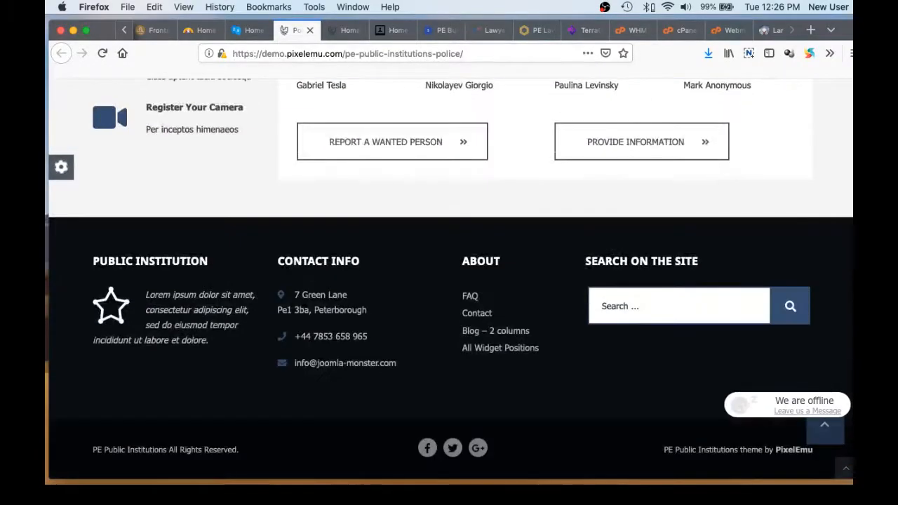
scroll(up, 3)
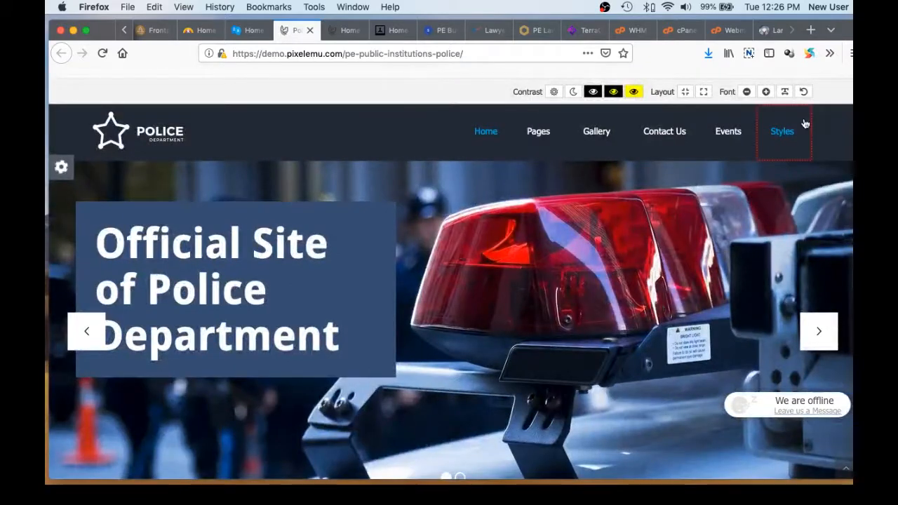
mouse_move(337, 45)
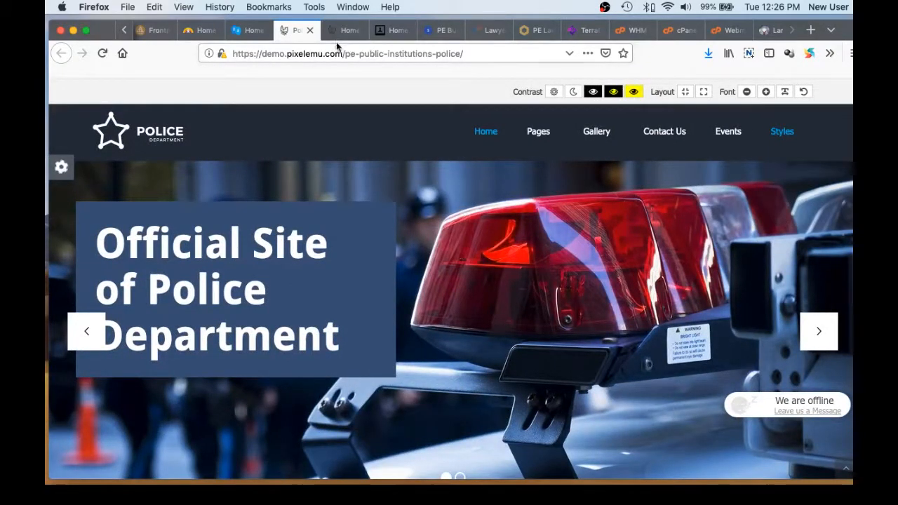
mouse_move(344, 31)
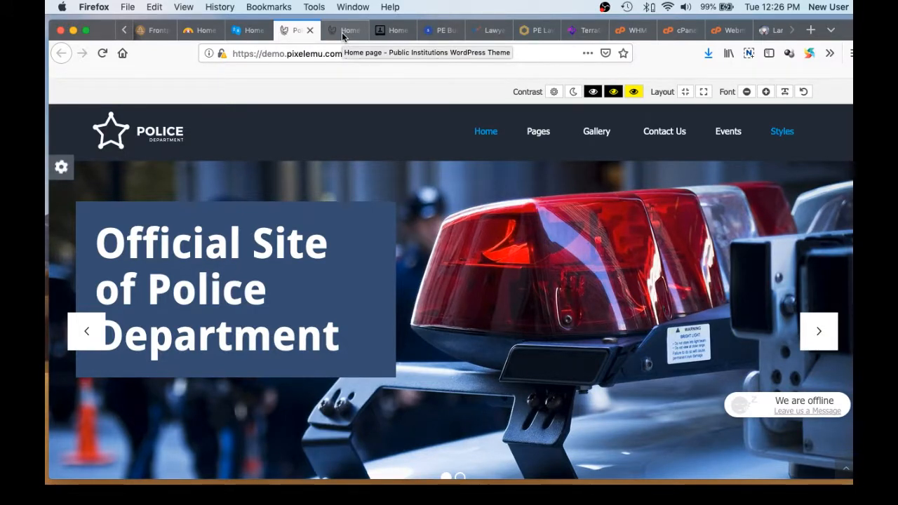
click(344, 31)
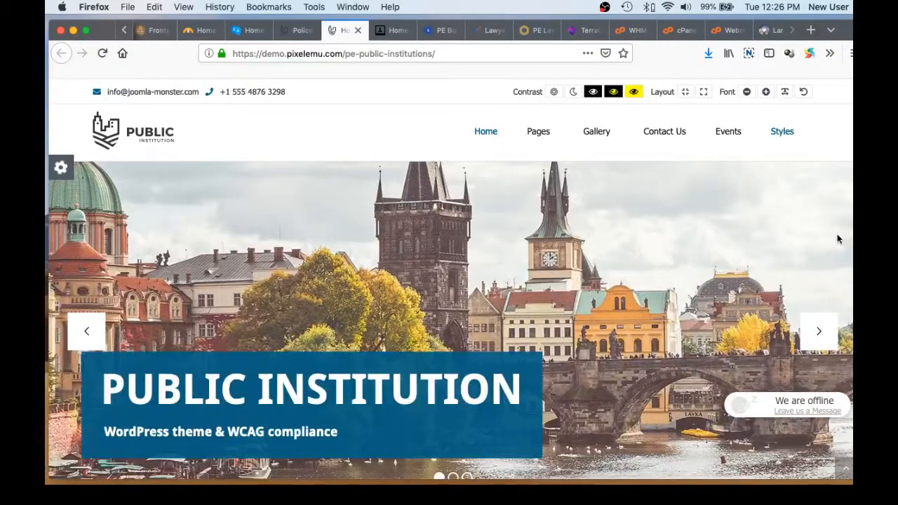
Scroll through the Public Institution category tiles and contact form, then switch to the Portfolio demo
scroll(down, 3)
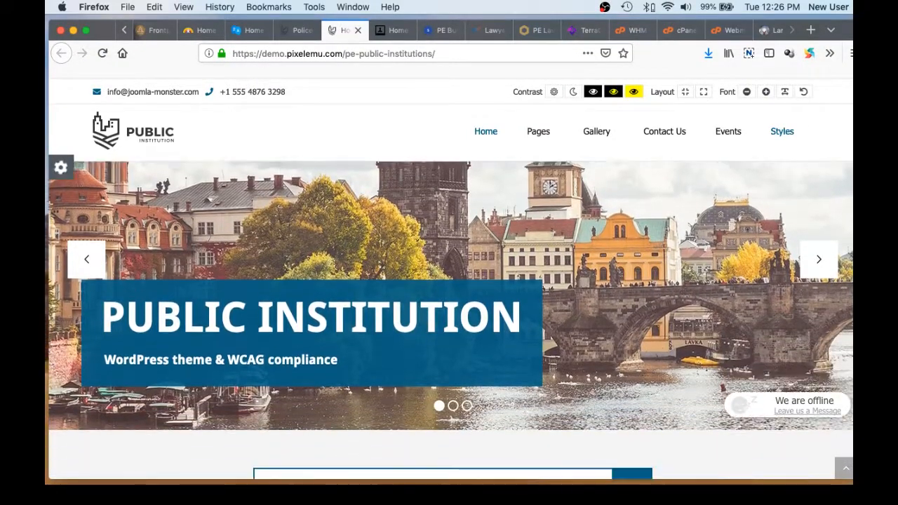
scroll(down, 3)
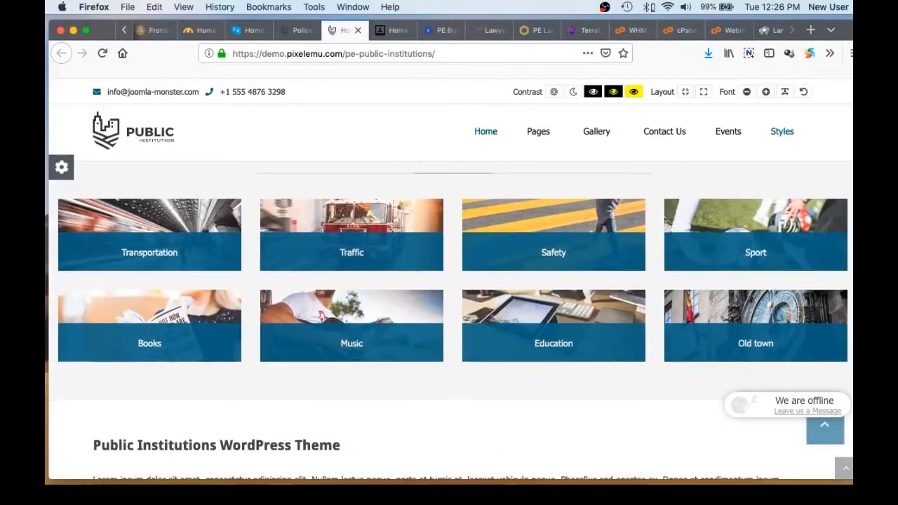
scroll(down, 3)
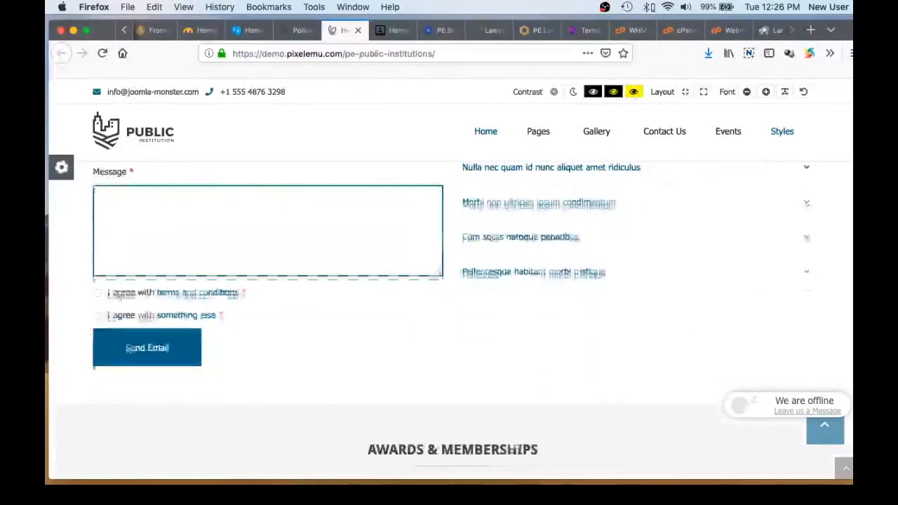
click(391, 30)
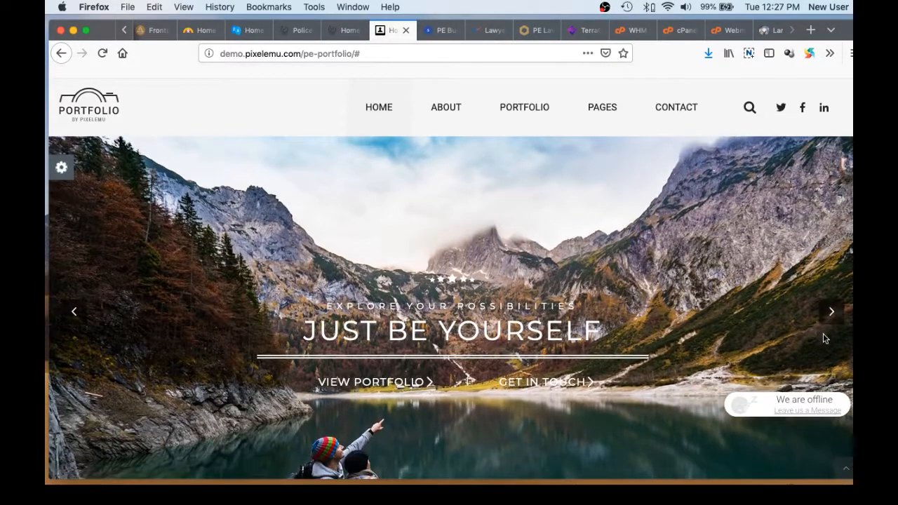
Advance the Portfolio hero slideshow through six slides, then switch to the Startapp demo
click(831, 312)
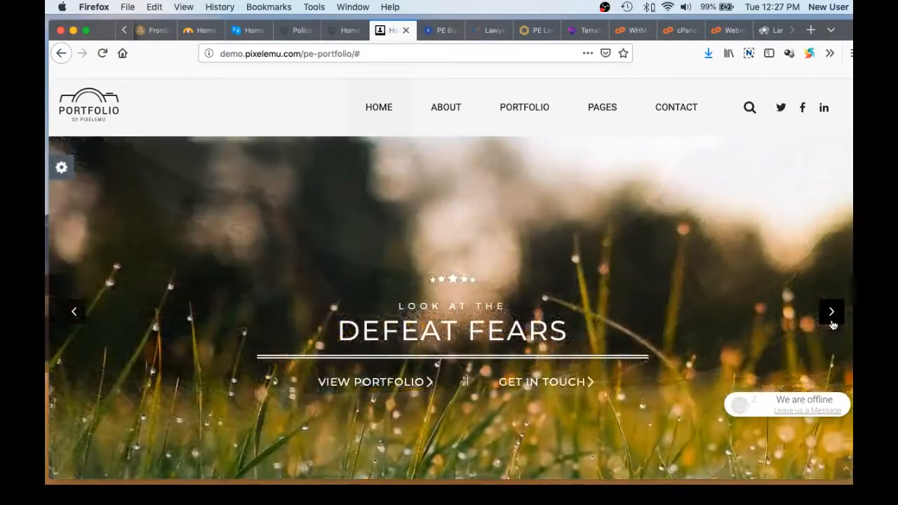
click(831, 312)
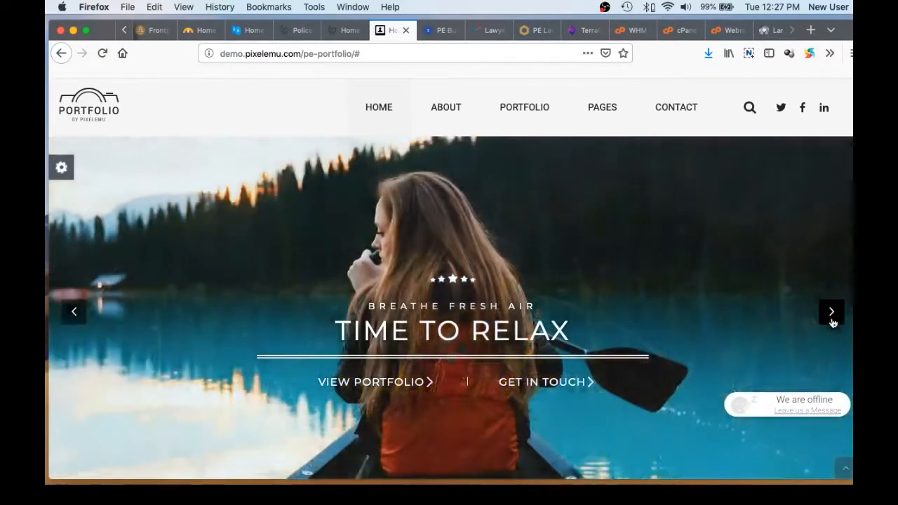
click(830, 312)
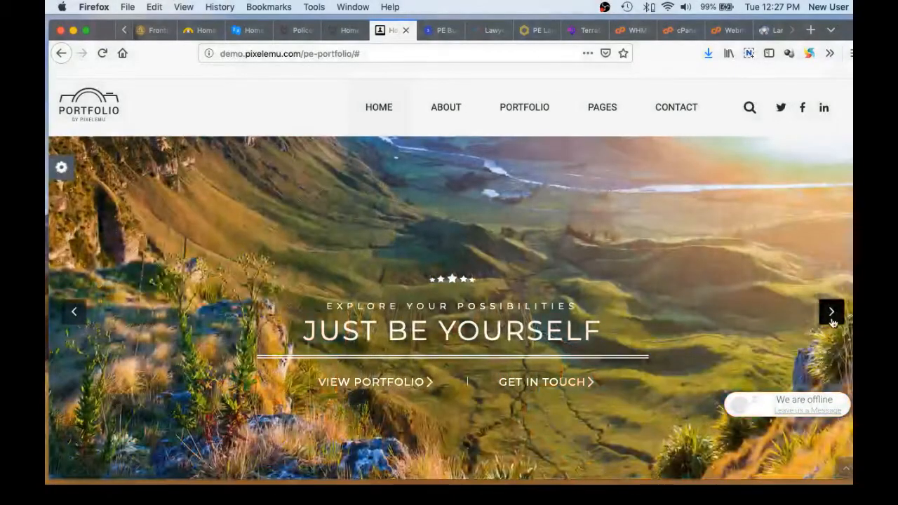
click(830, 312)
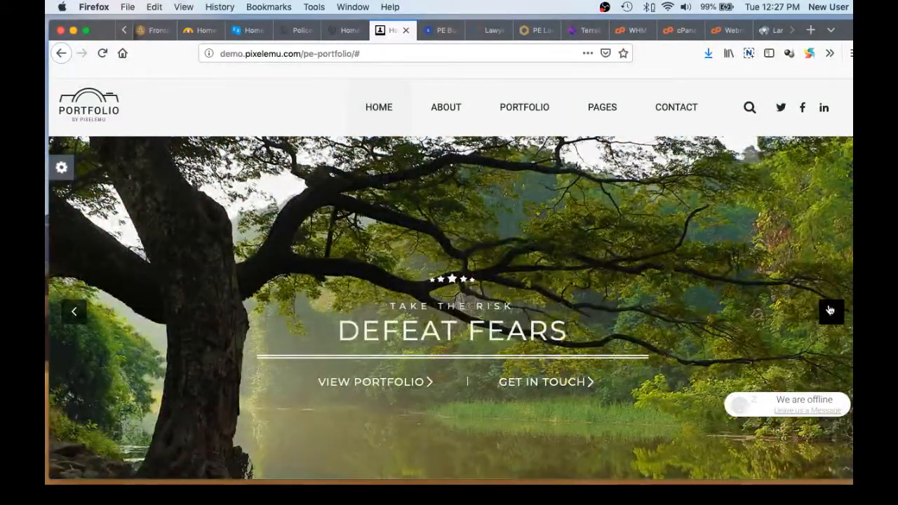
click(830, 312)
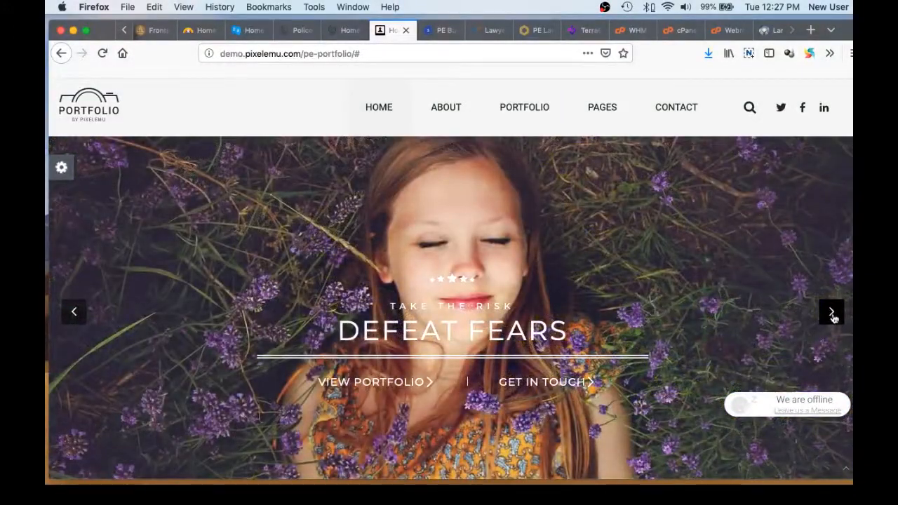
click(830, 312)
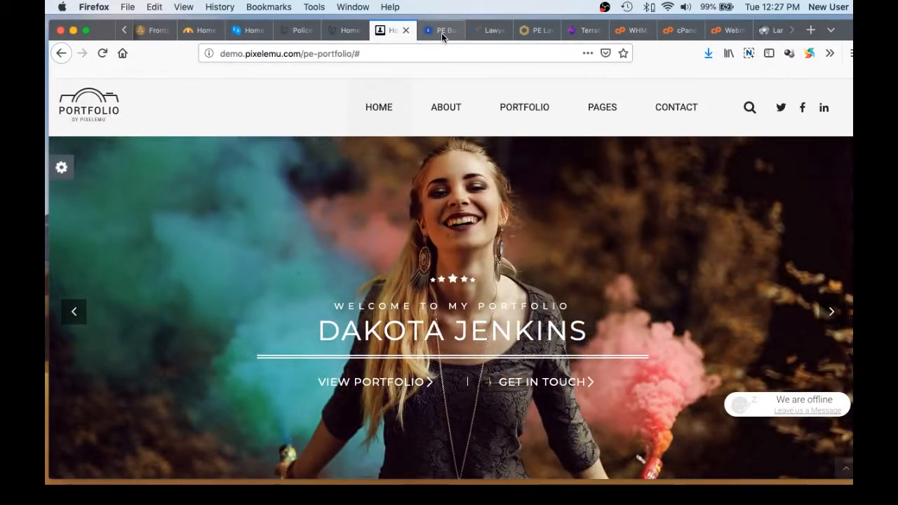
click(440, 31)
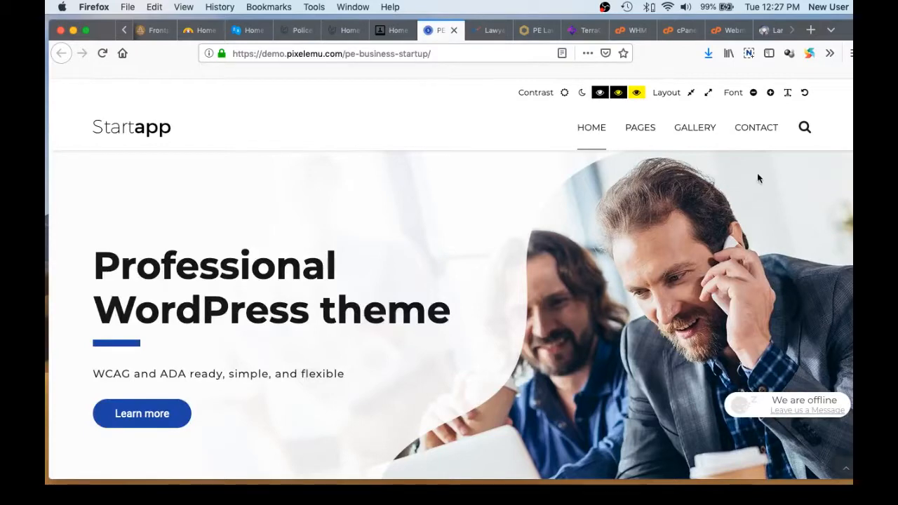
Scroll through Startapp's business plan, strategy and charts sections, then switch to the Lawyer demo
scroll(down, 3)
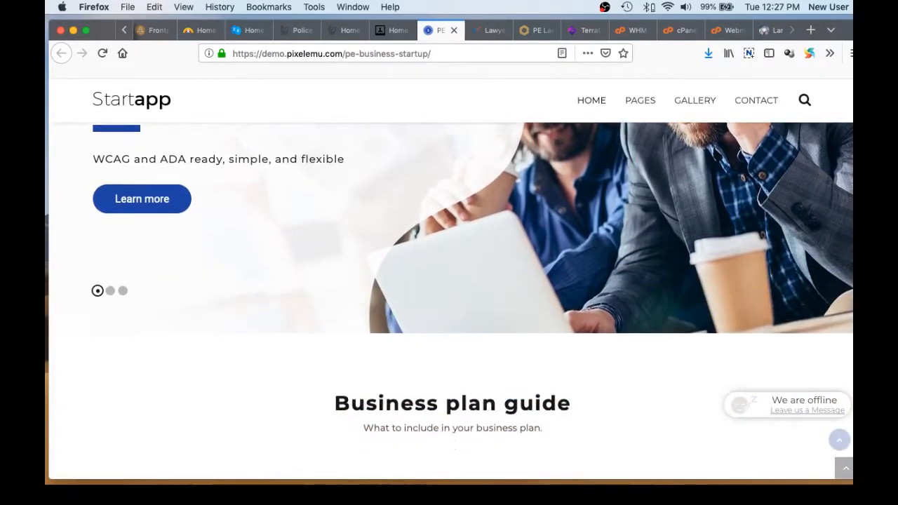
scroll(down, 3)
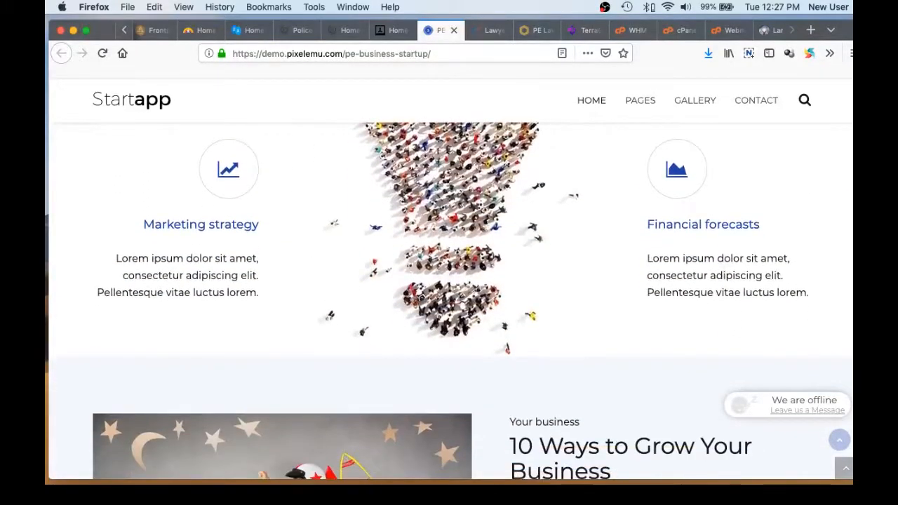
scroll(down, 3)
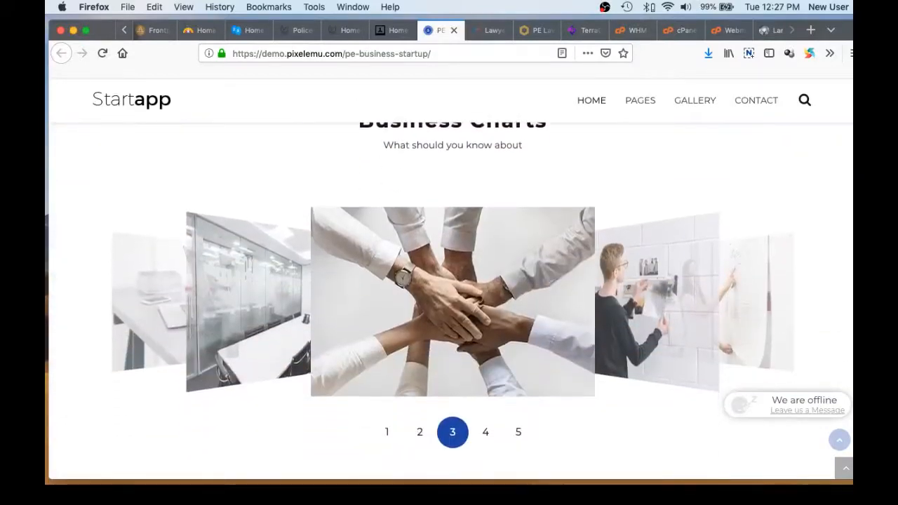
click(488, 30)
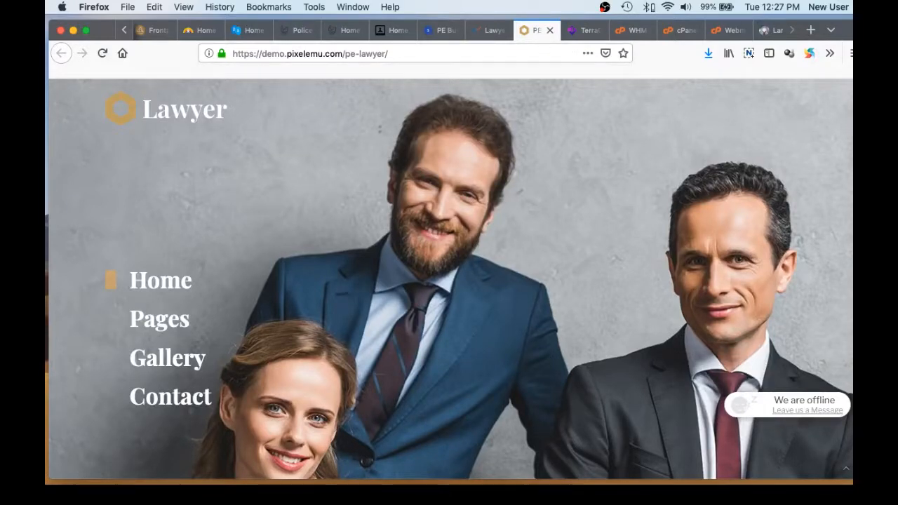
Scroll the Lawyer demo to its welcome and case statistics, then switch to the TerraClassic demo
scroll(down, 3)
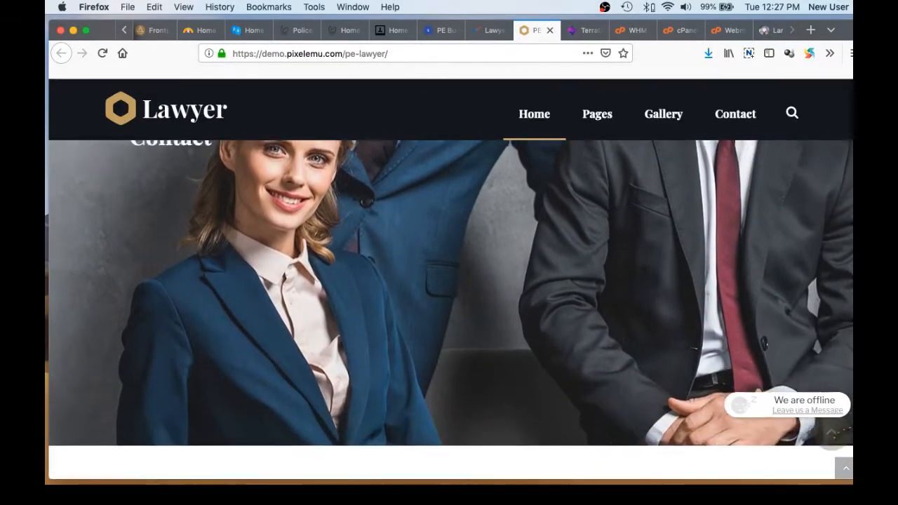
scroll(down, 3)
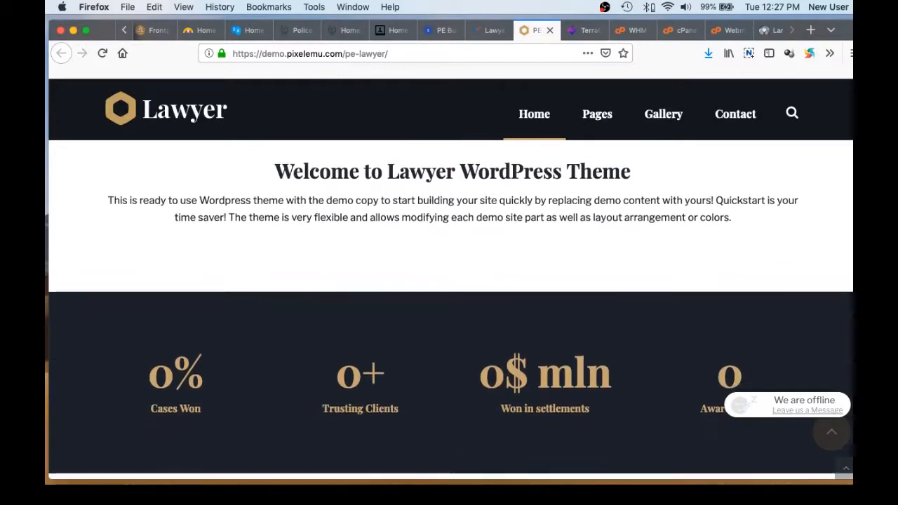
scroll(down, 3)
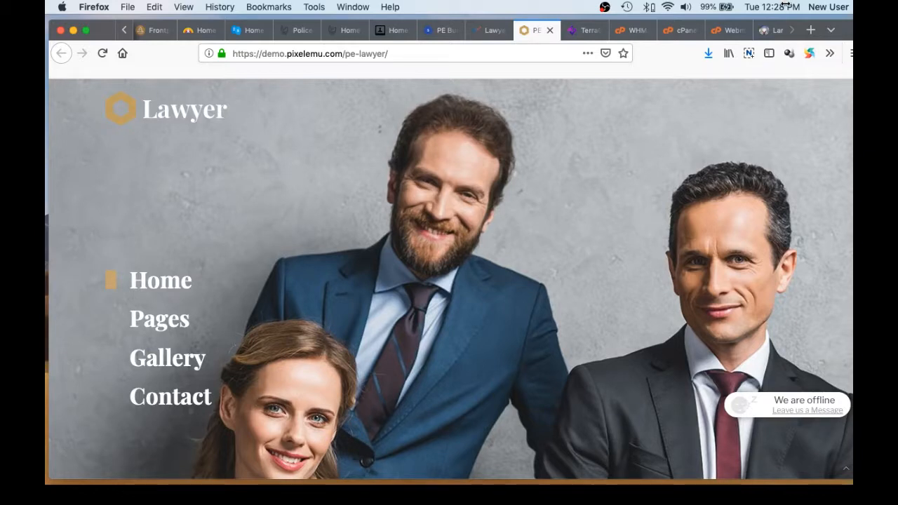
click(581, 30)
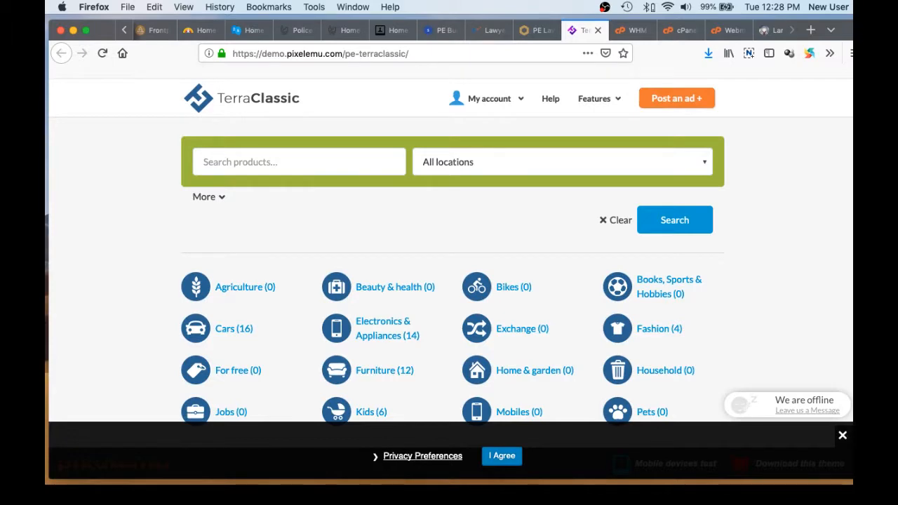
Scroll the TerraClassic latest ads, open the Speaker listing, then switch to the cPanel dashboard
scroll(down, 3)
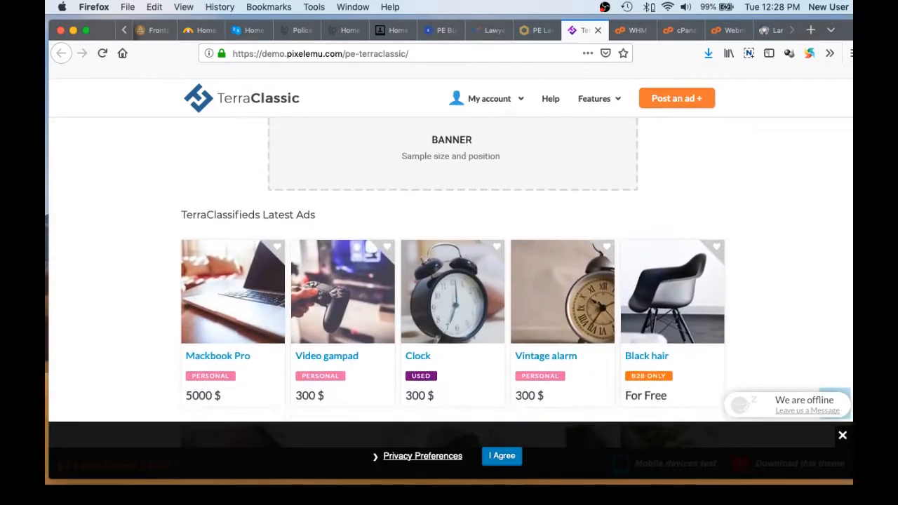
scroll(down, 3)
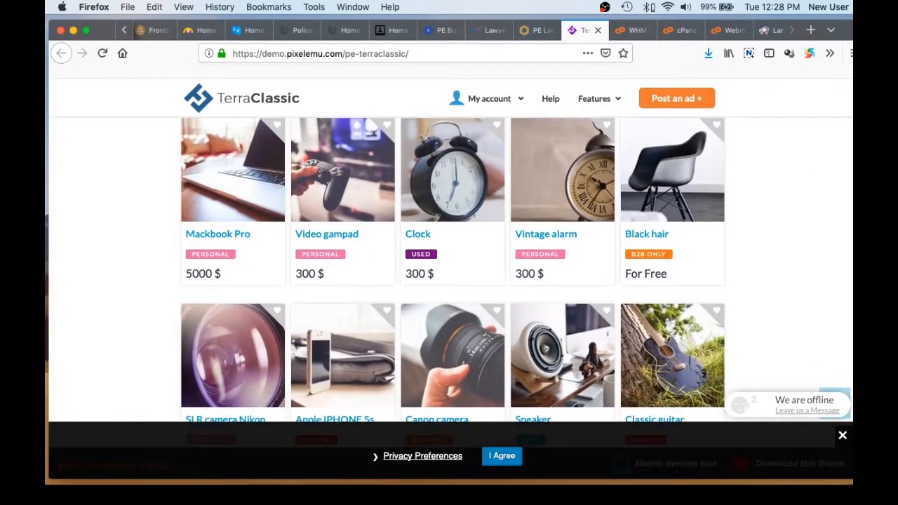
scroll(down, 3)
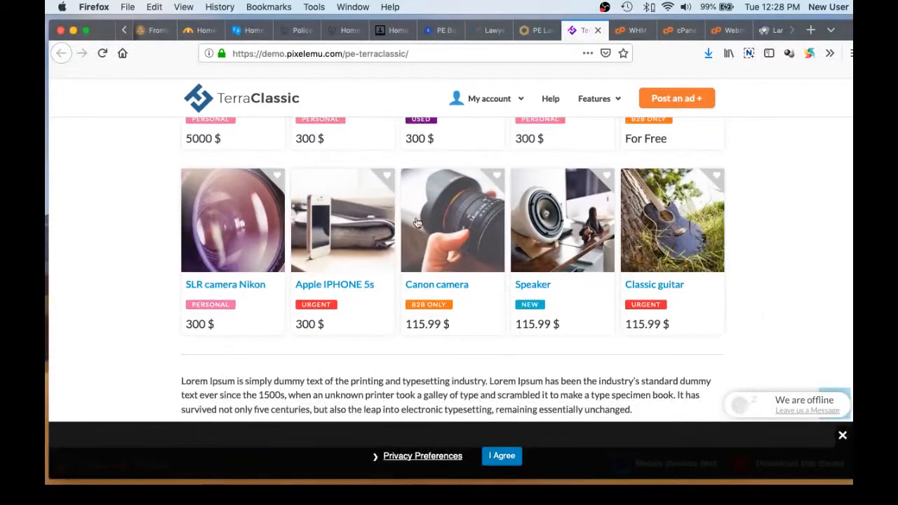
mouse_move(600, 259)
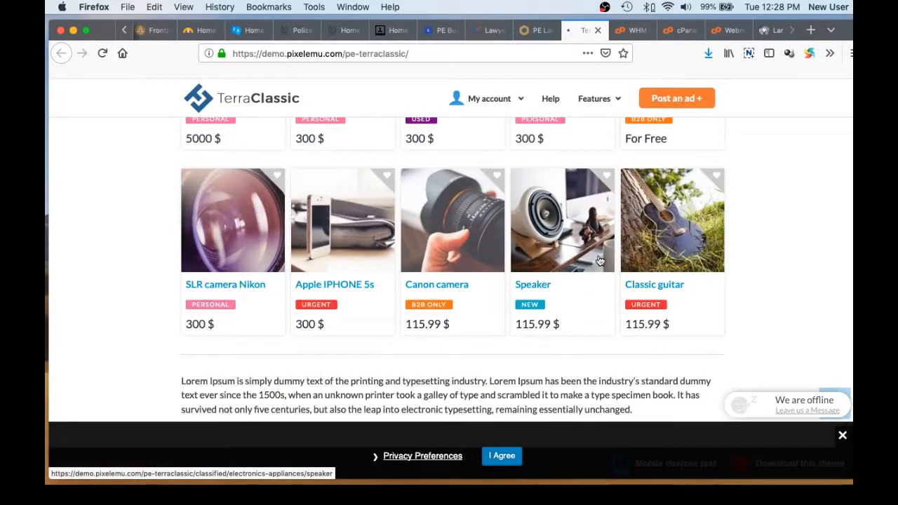
click(561, 219)
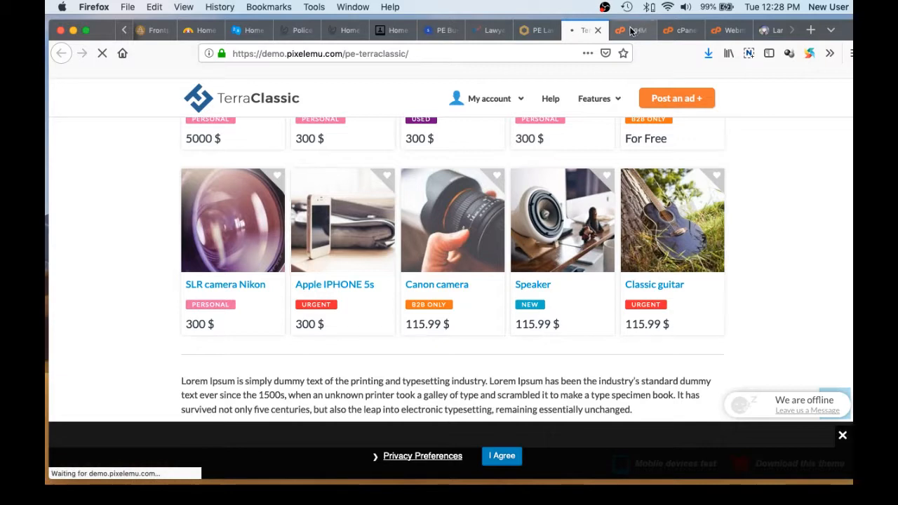
mouse_move(631, 31)
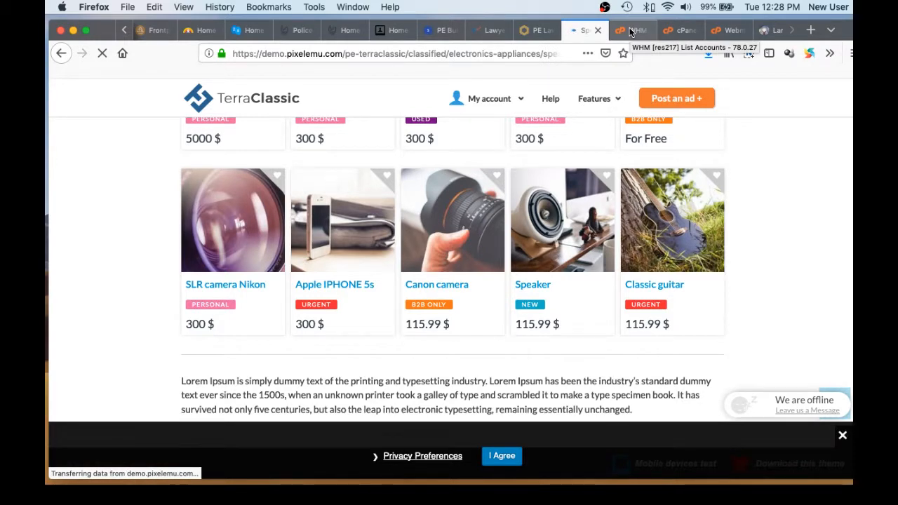
click(623, 31)
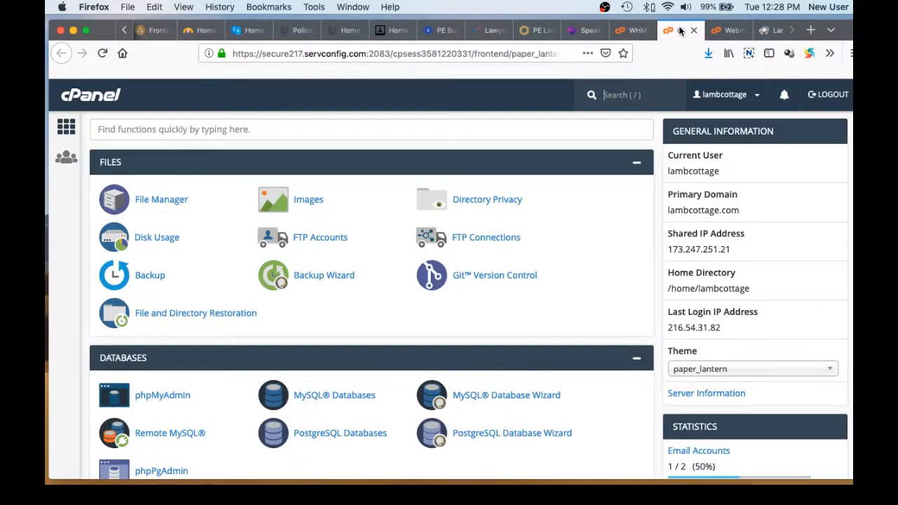
mouse_move(673, 31)
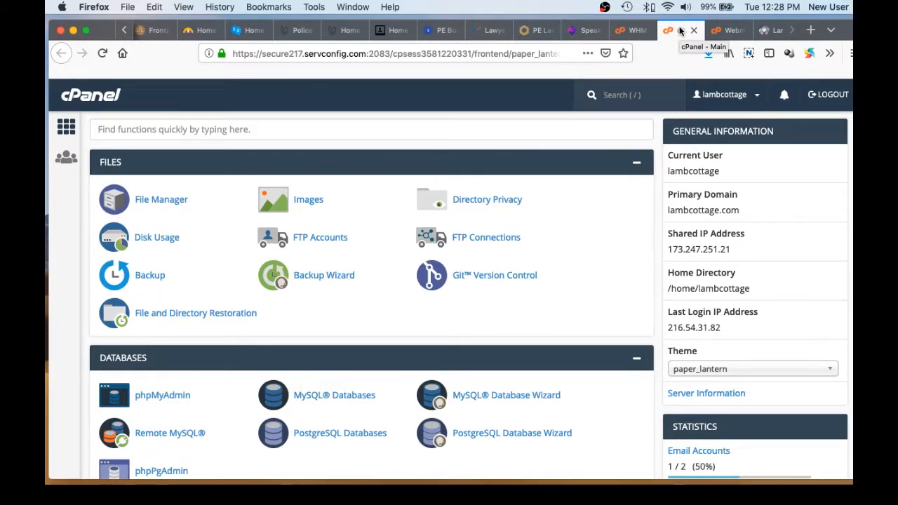
Scroll through the cPanel tools and usage statistics, then switch to the Roundcube webmail inbox
click(628, 95)
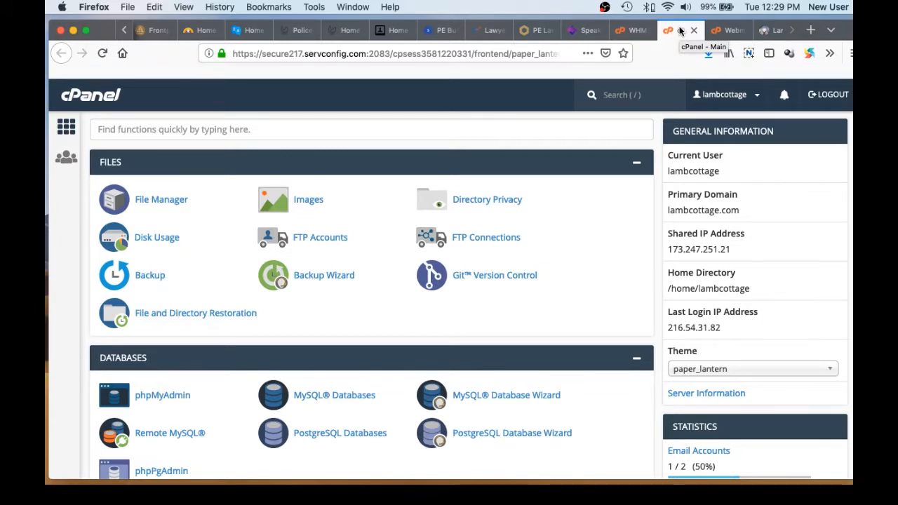
click(628, 96)
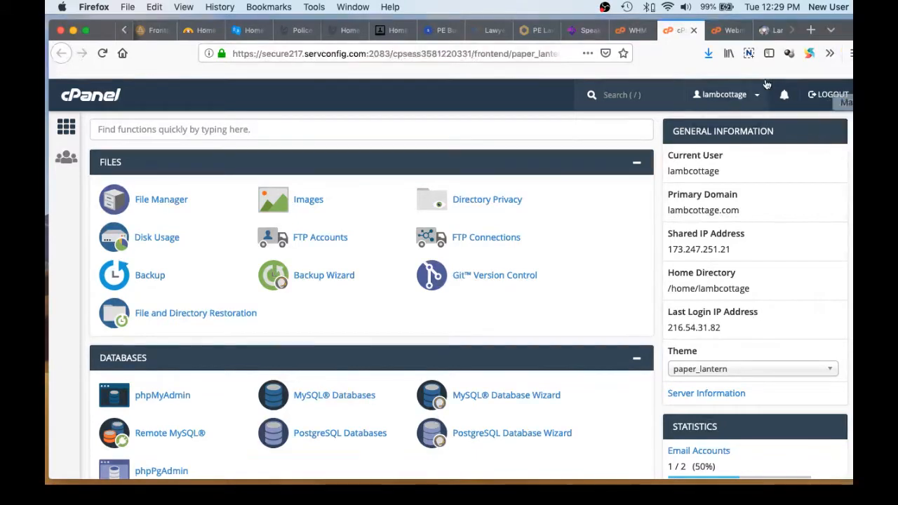
scroll(down, 3)
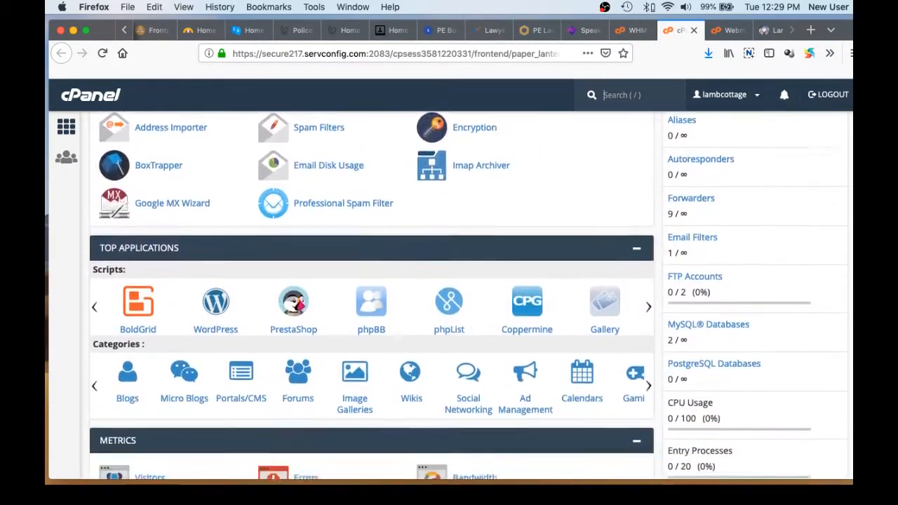
scroll(down, 3)
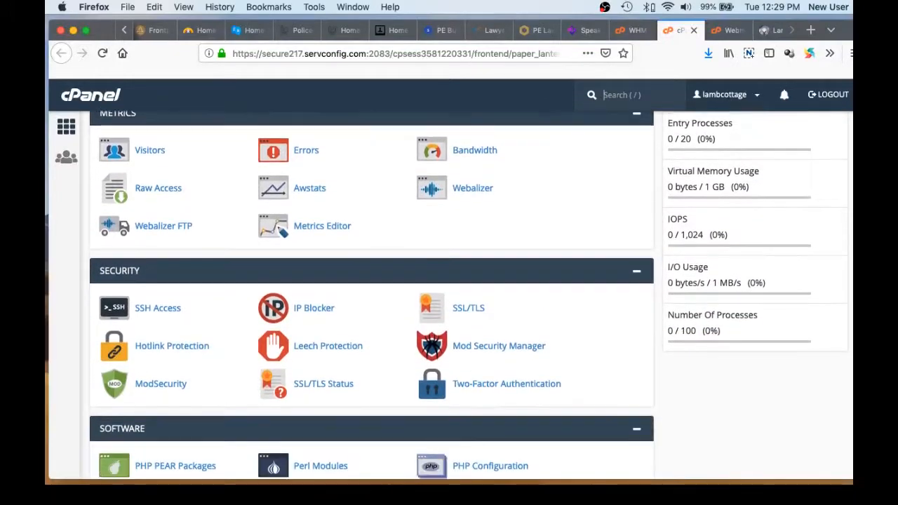
scroll(down, 3)
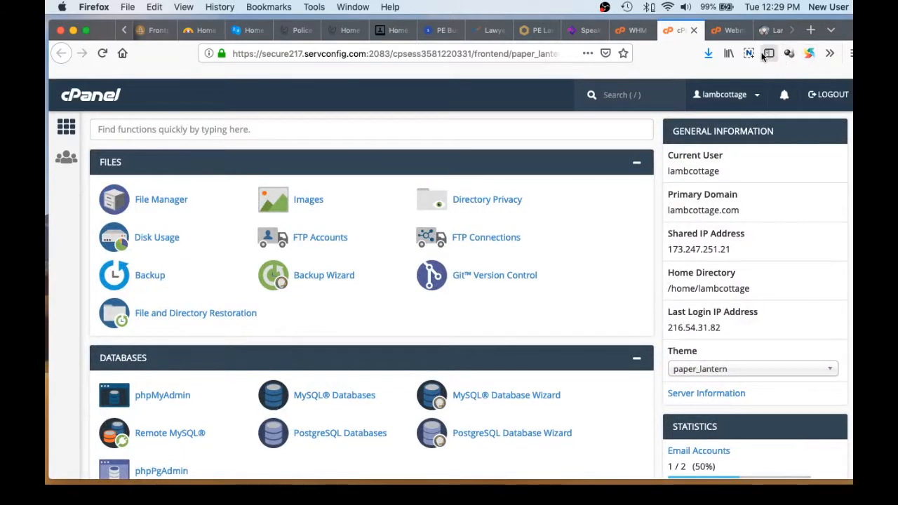
mouse_move(729, 29)
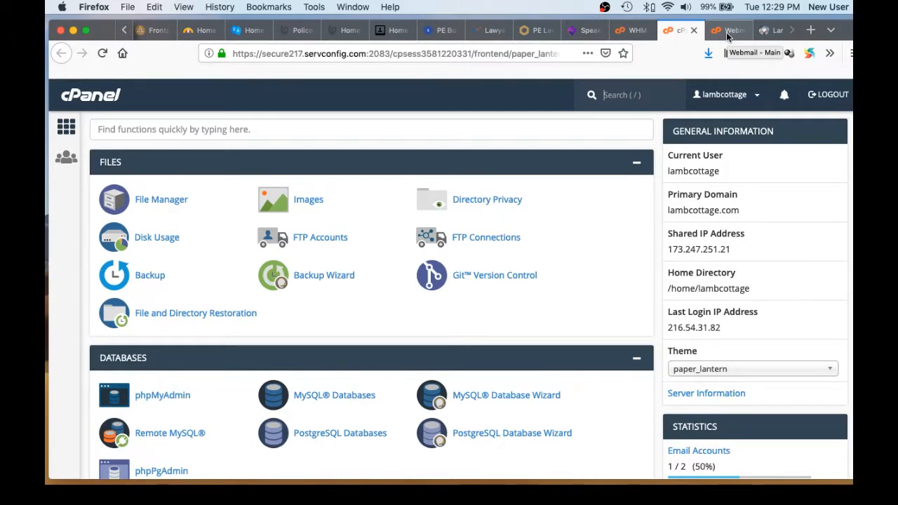
click(727, 31)
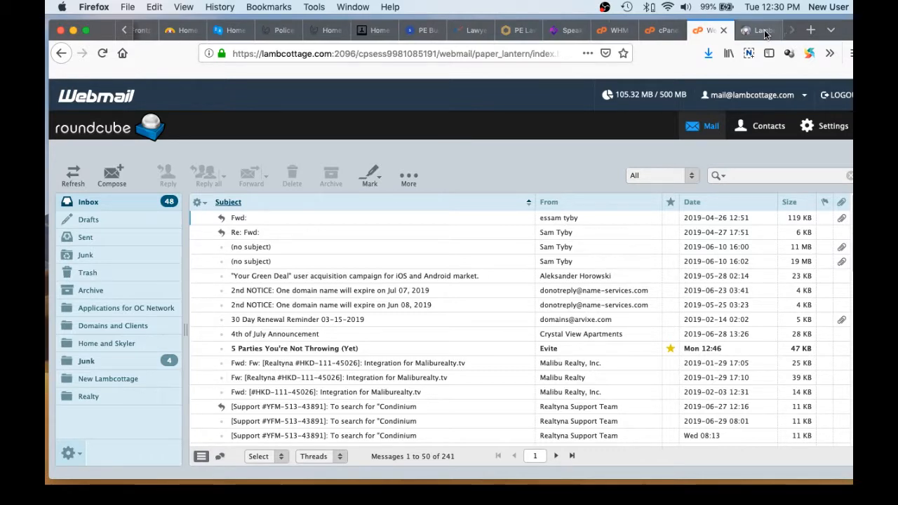
Leave the Roundcube inbox and switch to the LambCottage website tab
click(754, 31)
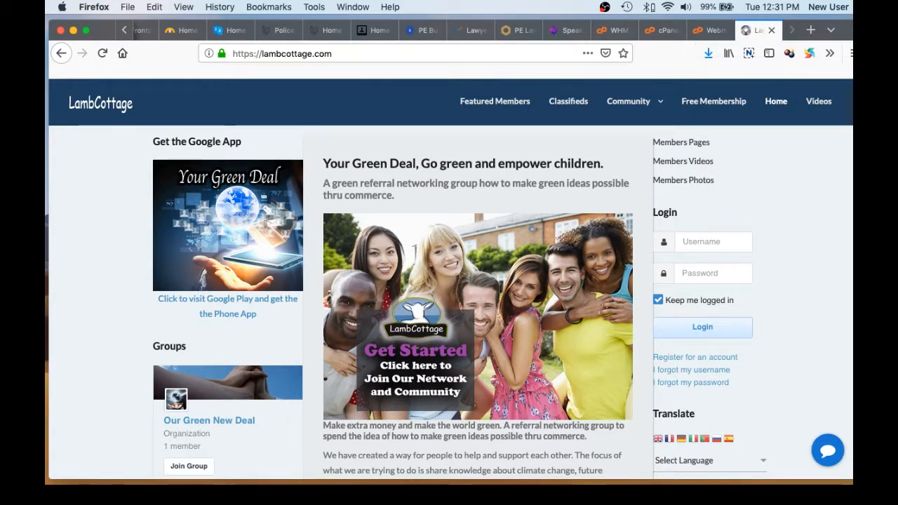
mouse_move(258, 258)
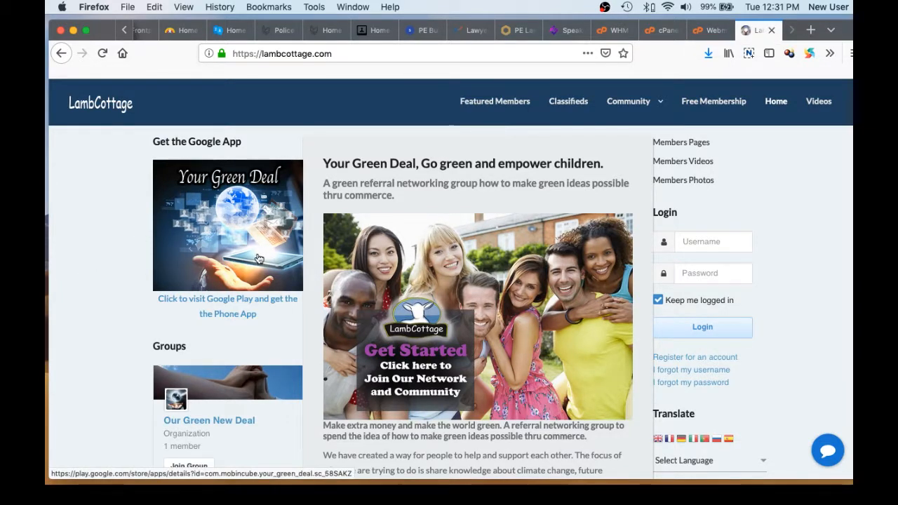
Open the Your Green Deal app's Google Play listing from the LambCottage sidebar
click(227, 224)
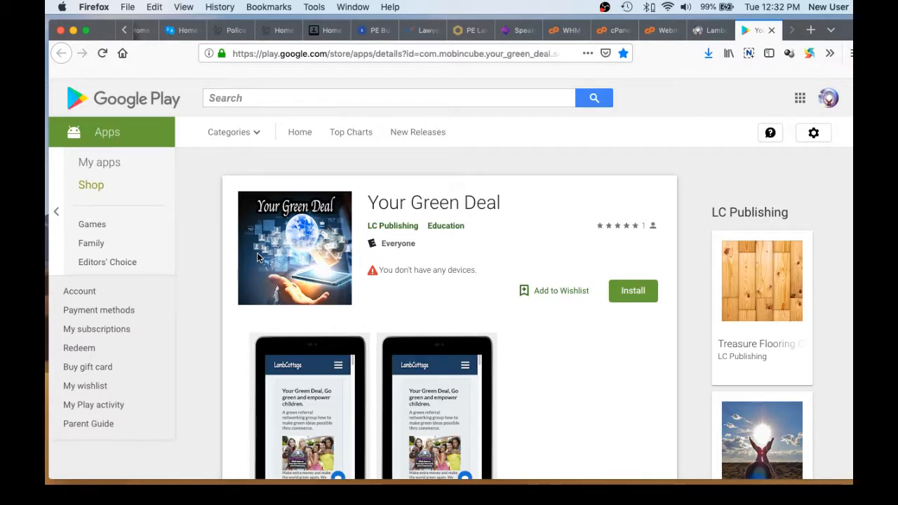
mouse_move(704, 78)
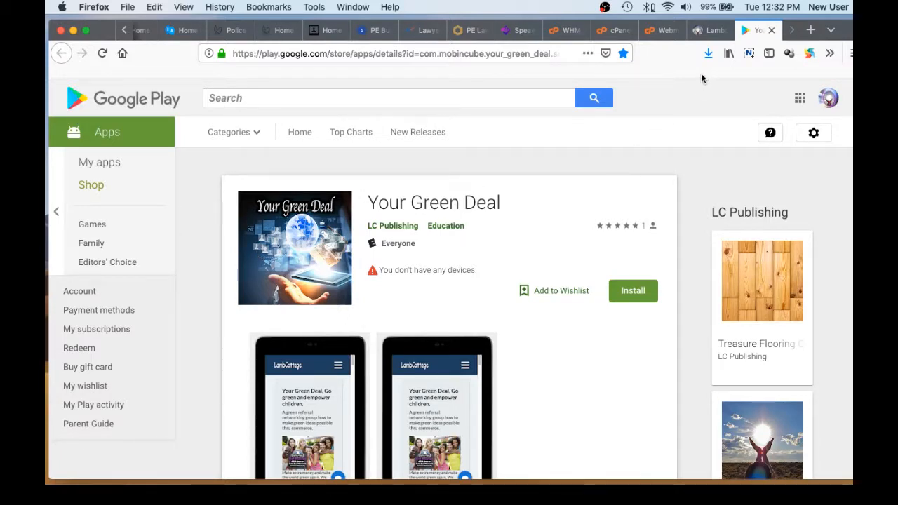